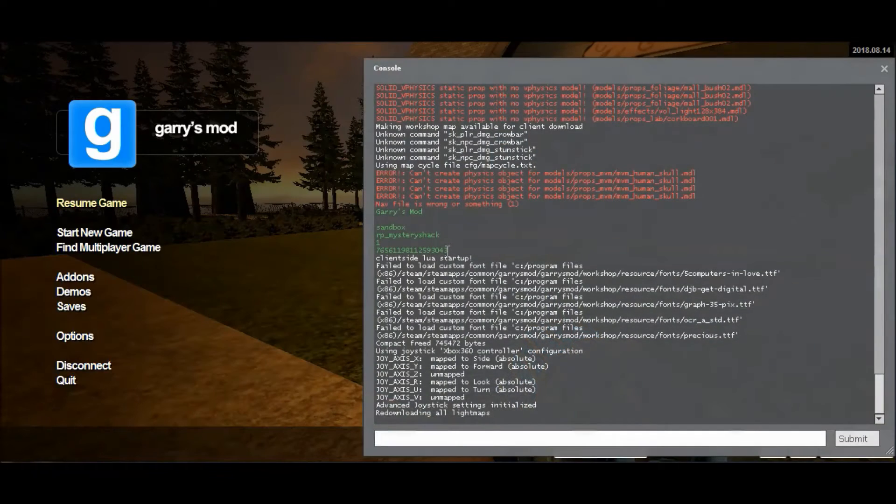
Enter sv_cheats 1 and thirdperson in the console, then close the console
text(sv_ch)
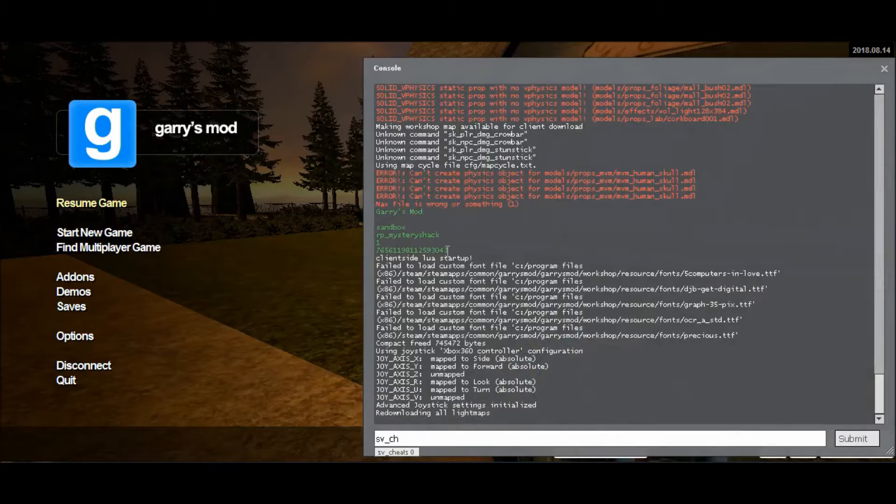
text(sv_cheats 1)
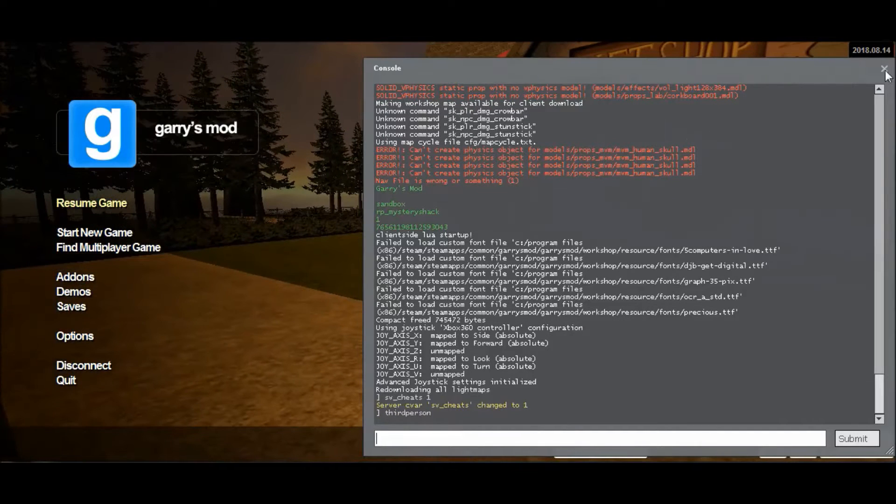
click(885, 69)
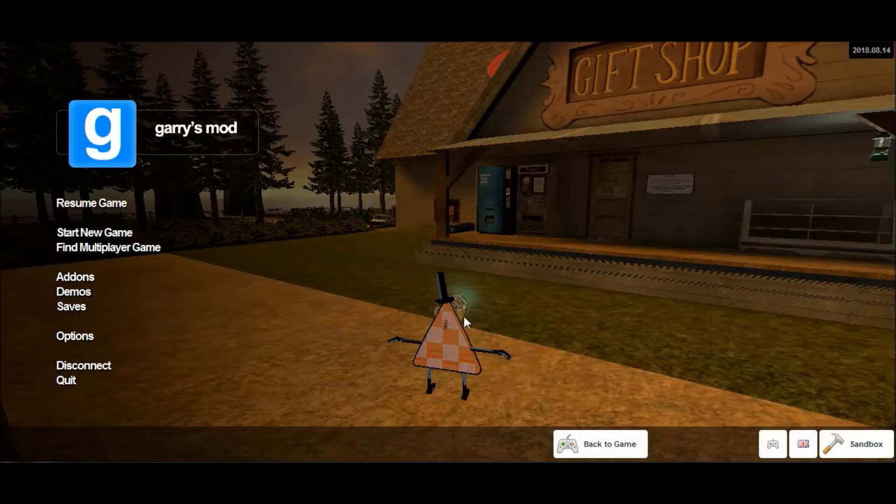
mouse_move(91, 204)
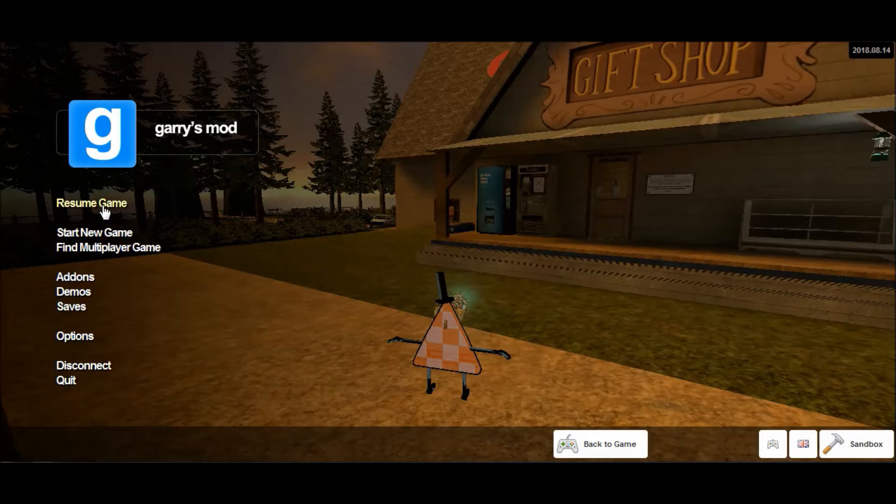
Resume the game and open the Player Model chooser from the context menu
click(91, 203)
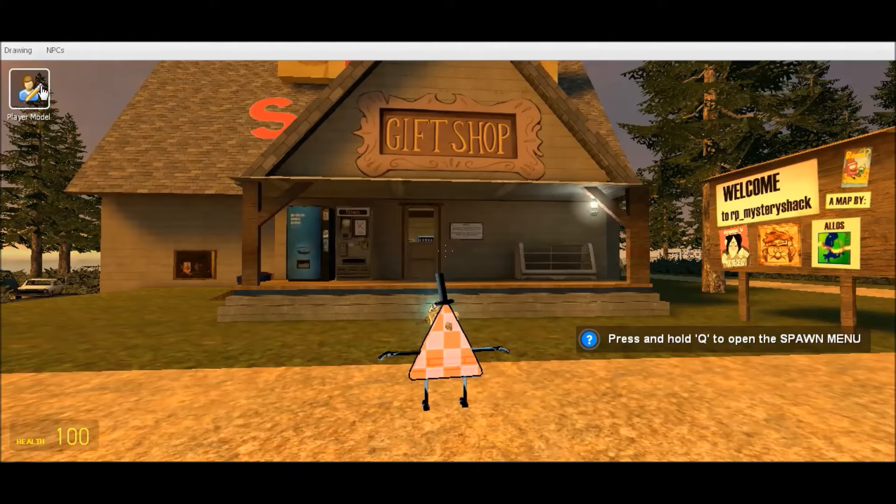
mouse_move(180, 143)
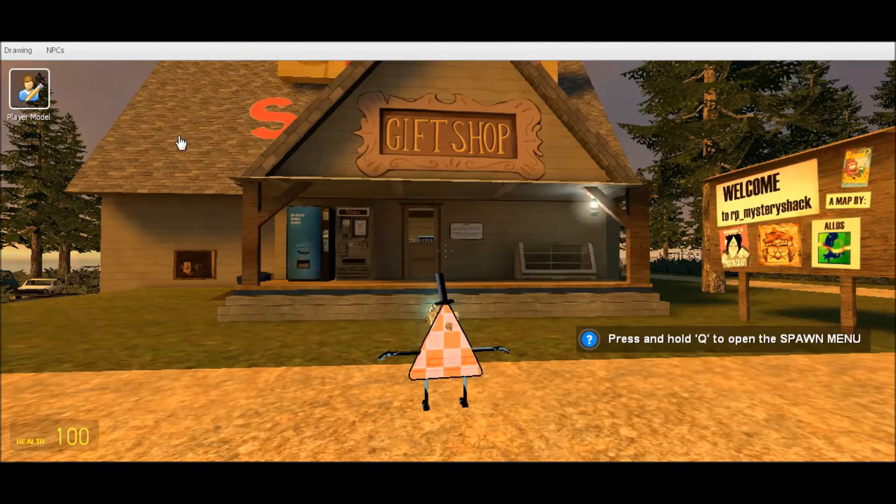
click(28, 89)
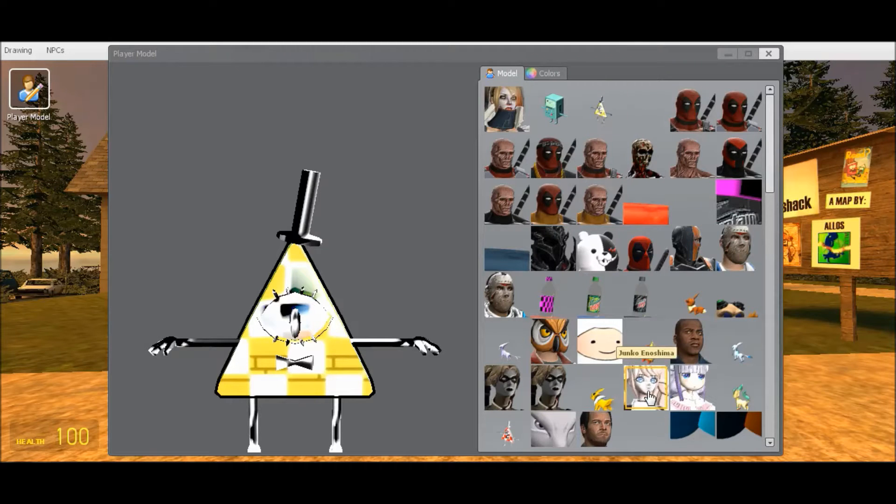
mouse_move(689, 400)
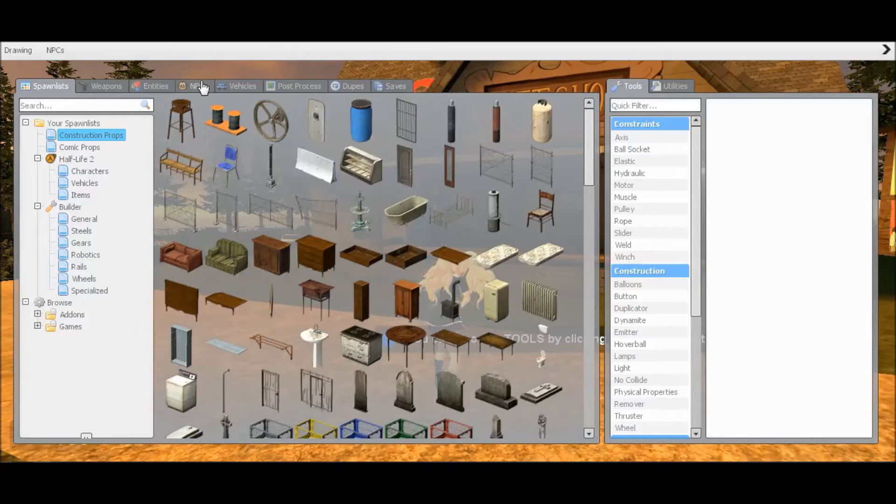
Open the NPCs list and its Danganronpa category to spawn Monokuma
click(199, 86)
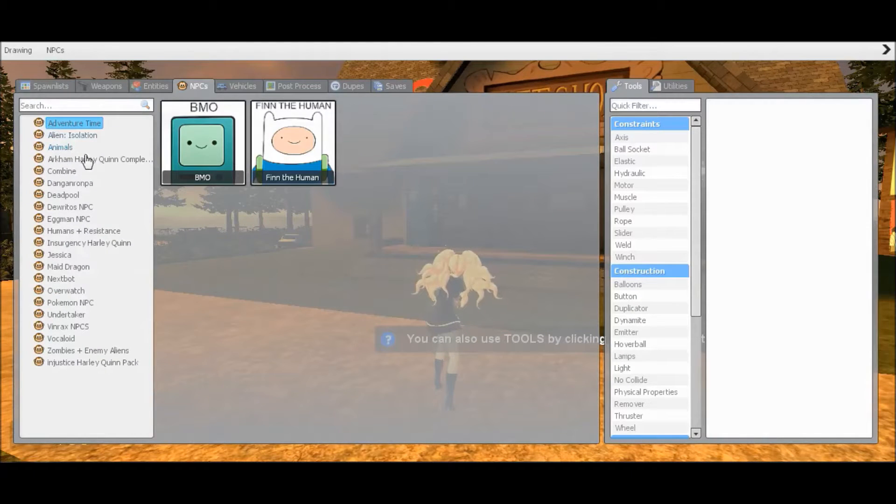
click(70, 183)
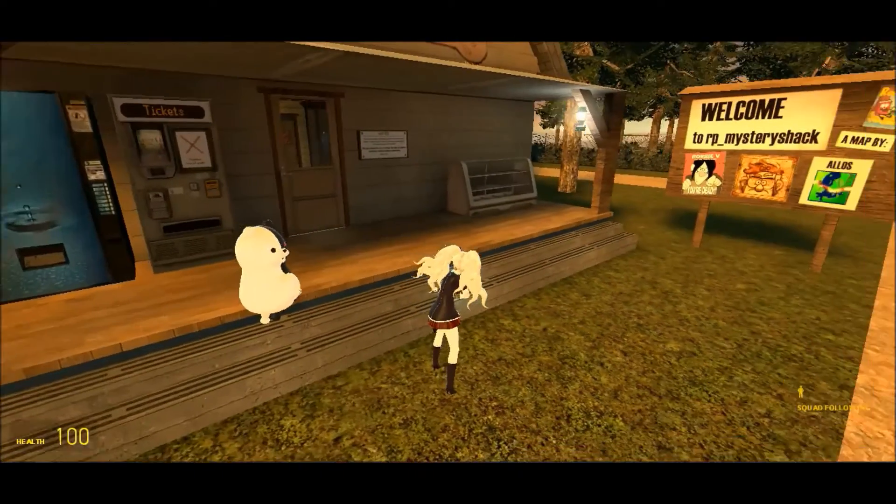
Leave the current menu with Escape before running kill in the console
key(Escape)
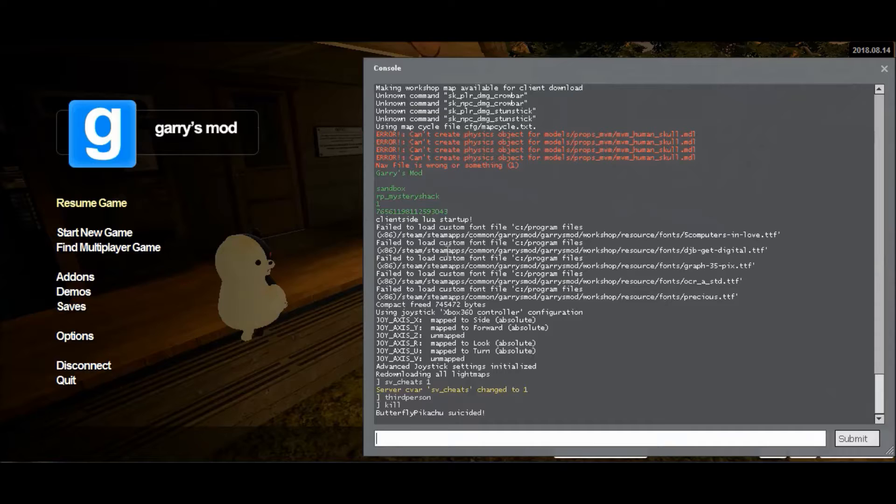
Enter firstperson in the console to return to first-person view
text(firstperson)
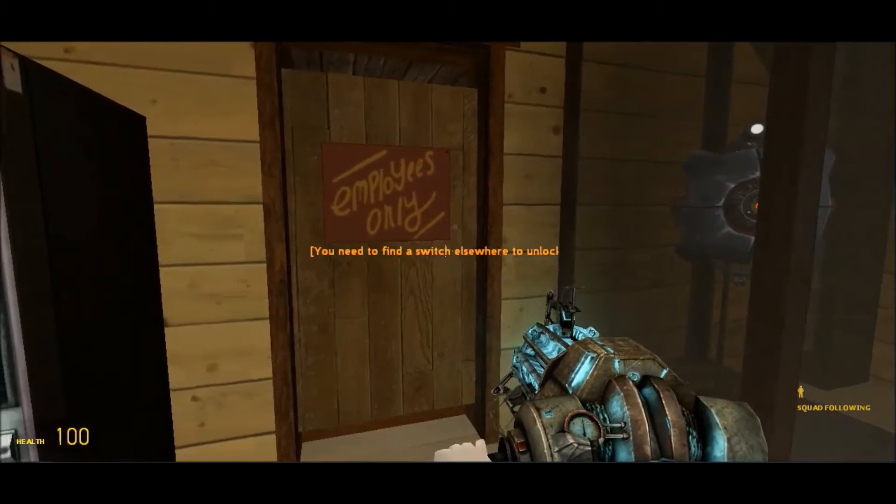
mouse_move(448, 252)
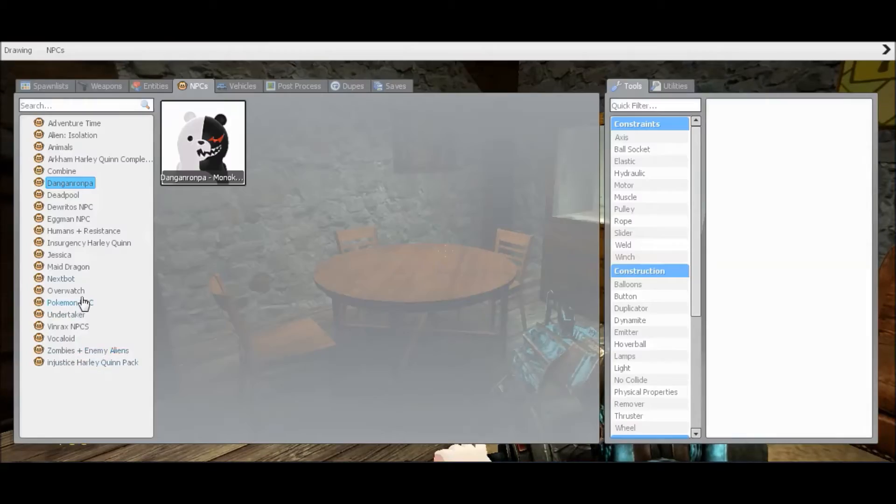
click(50, 86)
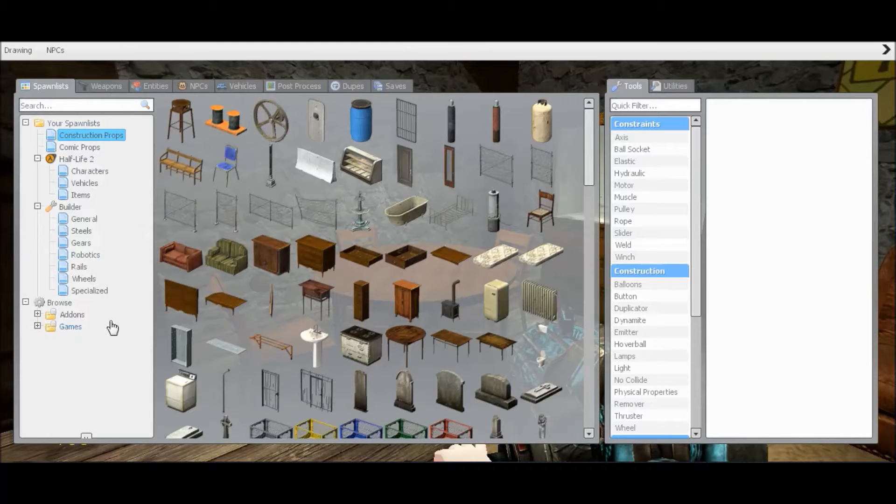
click(39, 315)
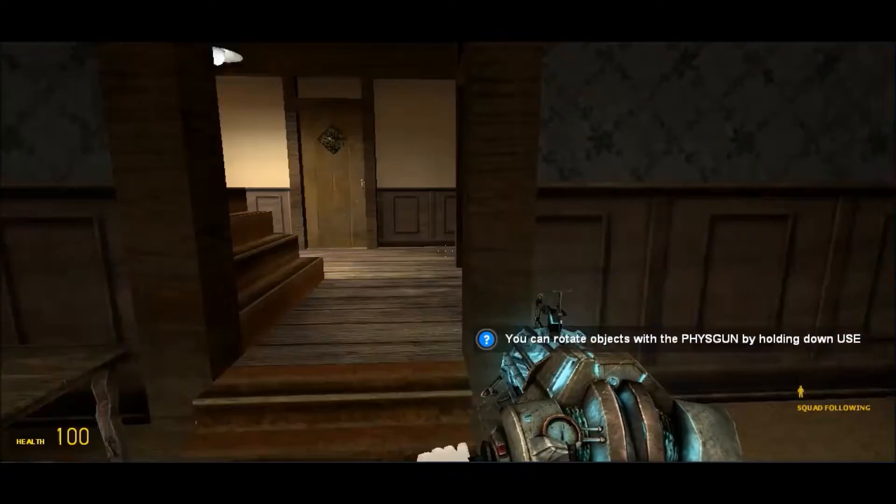
mouse_move(448, 252)
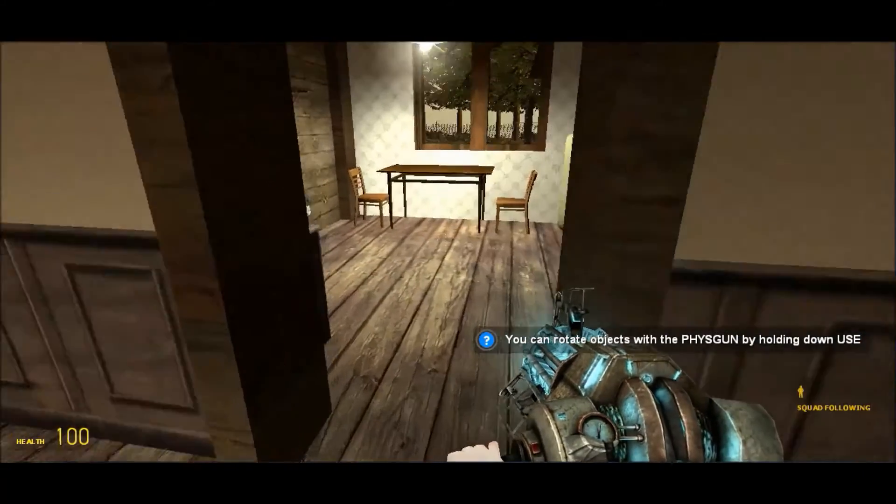
mouse_move(448, 252)
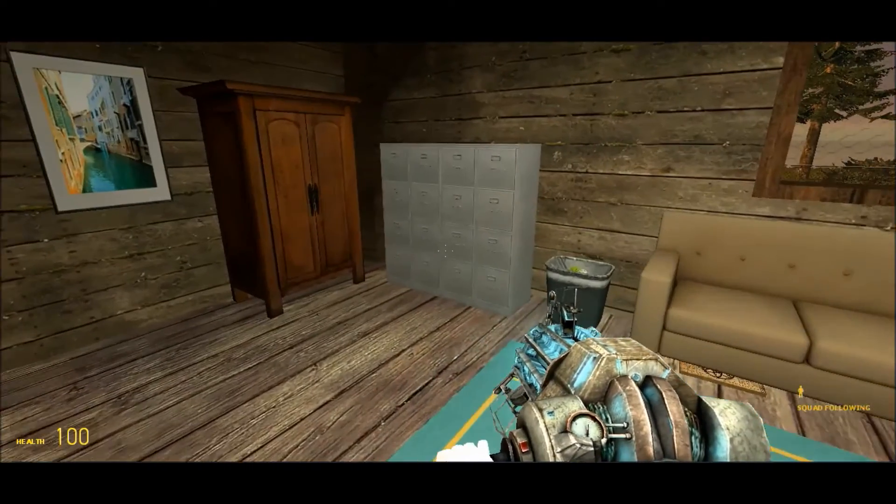
mouse_move(448, 252)
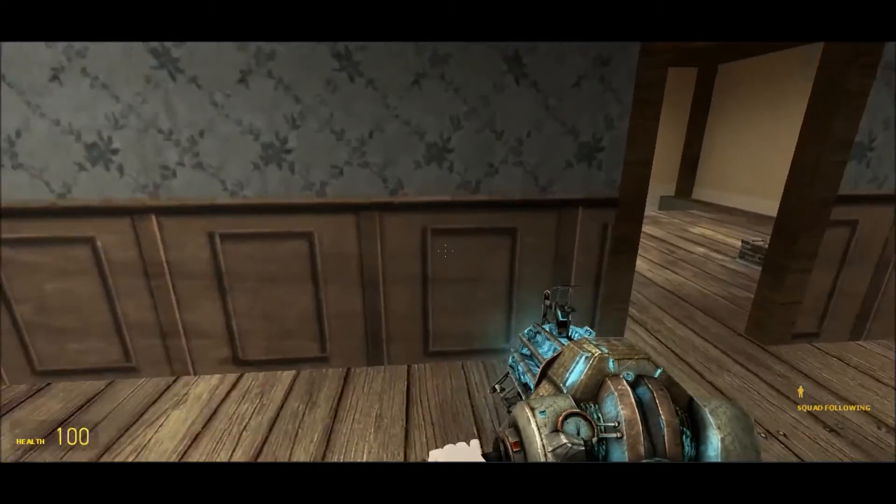
mouse_move(448, 252)
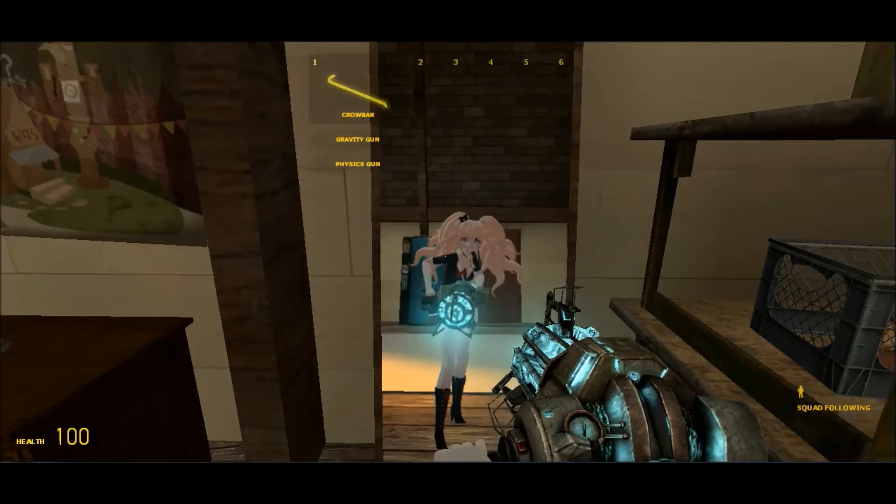
Switch to the crowbar in weapon slot 1
key(1)
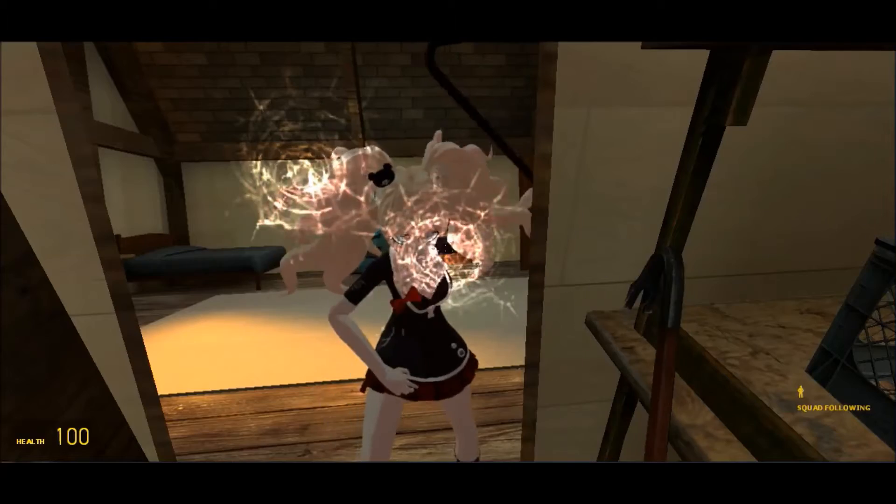
mouse_move(448, 252)
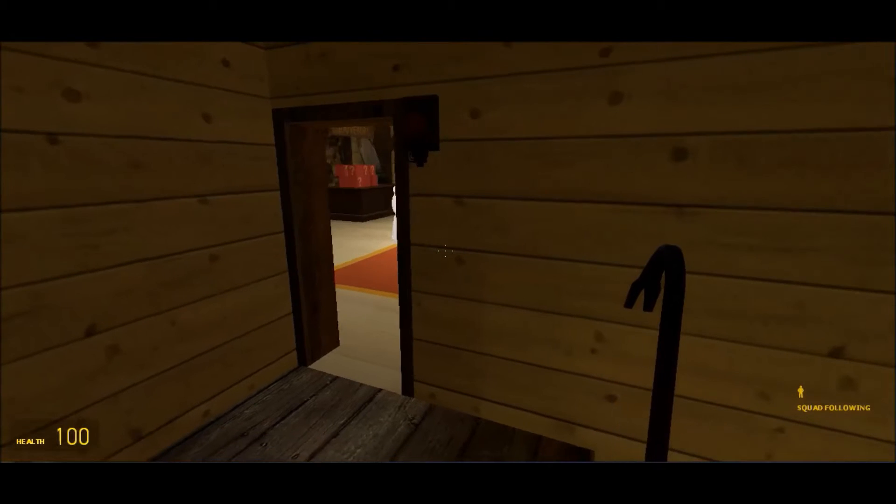
mouse_move(448, 252)
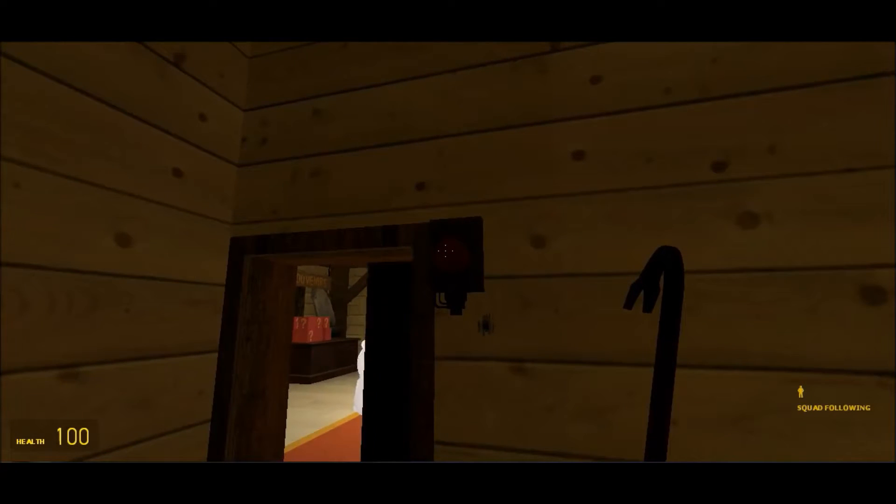
mouse_move(448, 252)
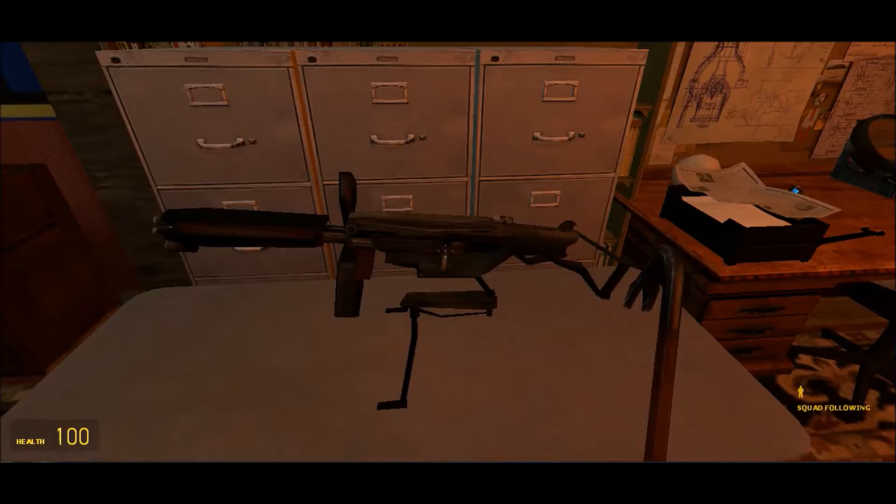
mouse_move(448, 252)
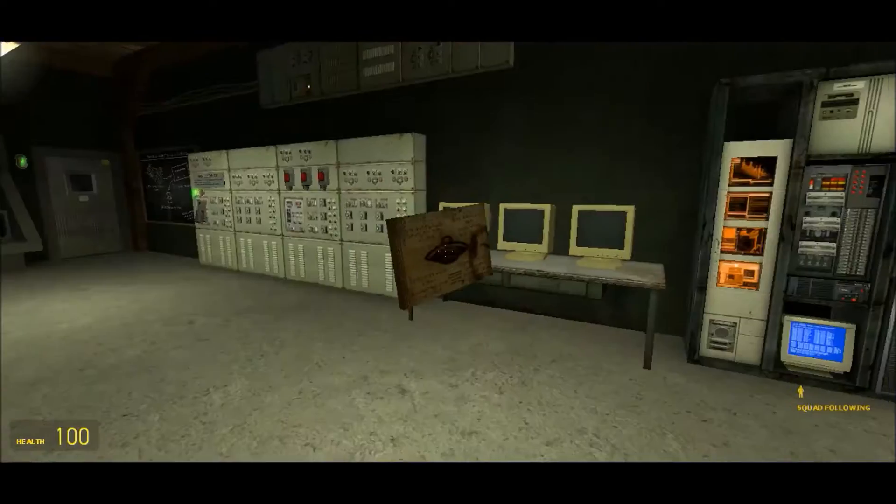
mouse_move(448, 252)
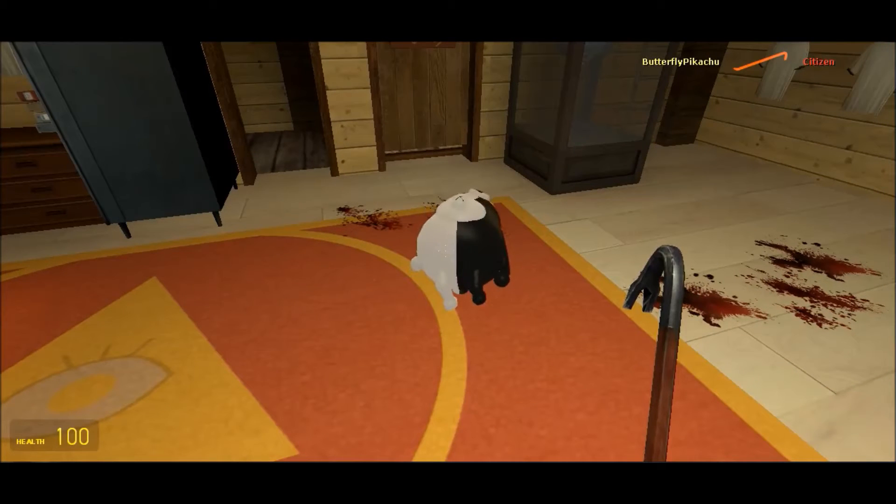
mouse_move(448, 252)
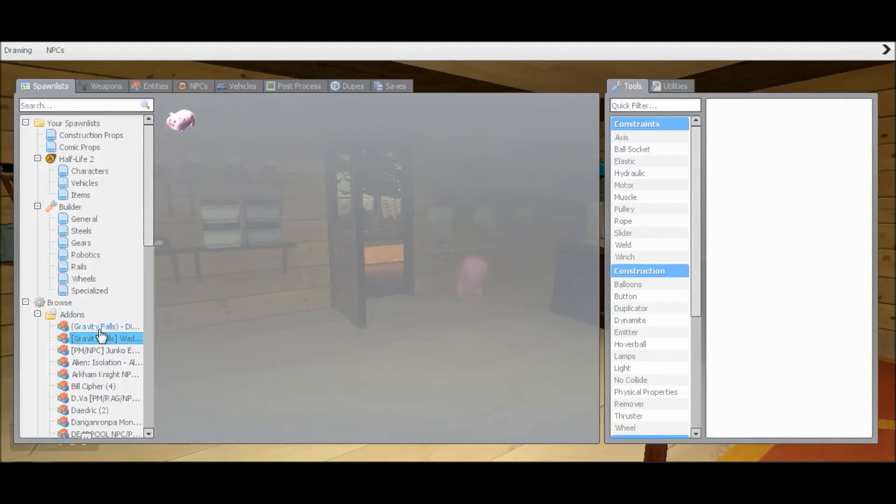
Browse the Gravity Falls addon's spawnable models, then switch to the NPCs list
click(106, 326)
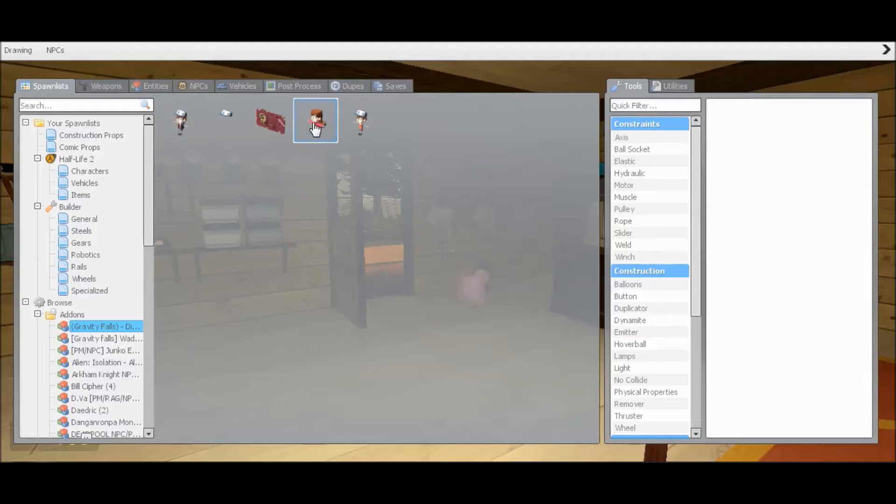
mouse_move(285, 313)
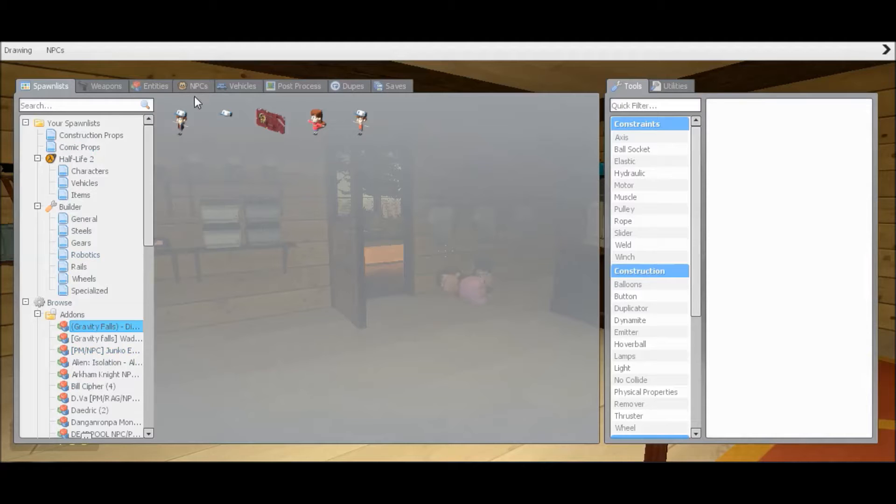
click(198, 86)
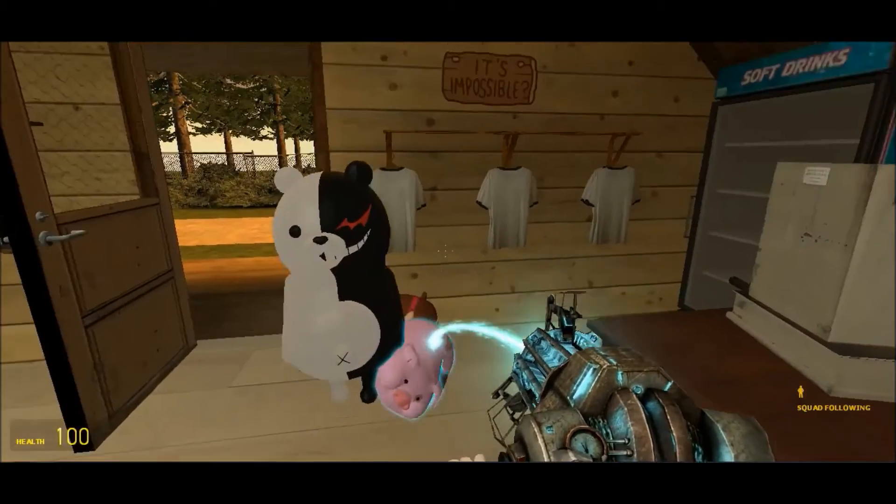
mouse_move(448, 252)
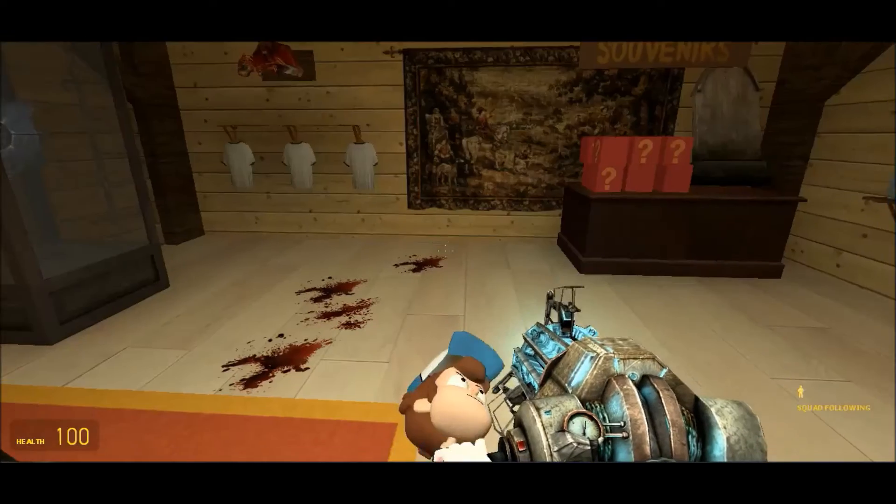
mouse_move(448, 252)
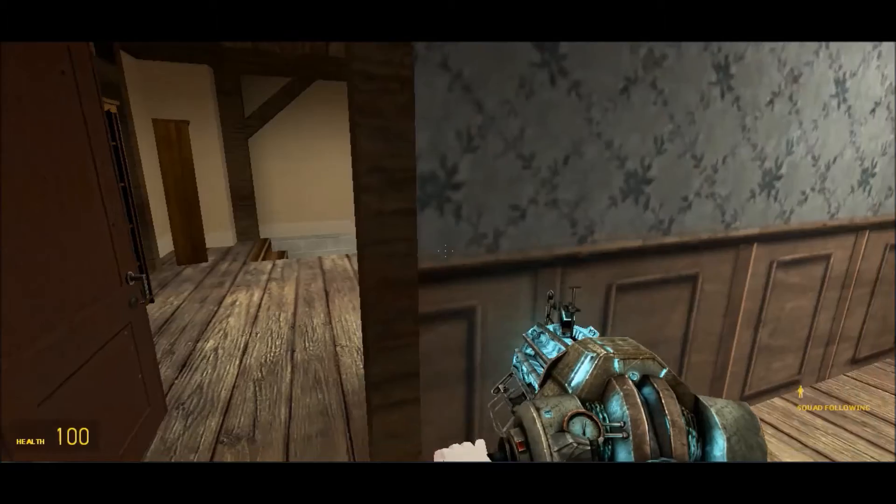
mouse_move(448, 252)
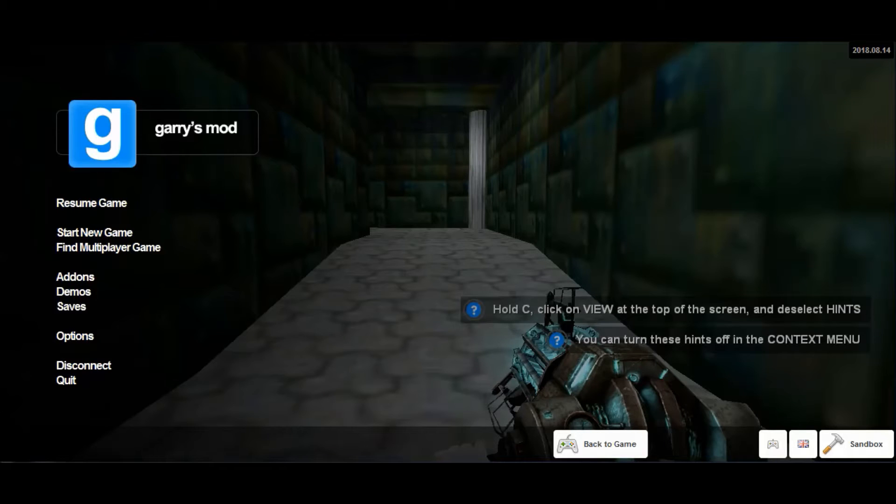
Open the developer console from the pause menu
click(599, 443)
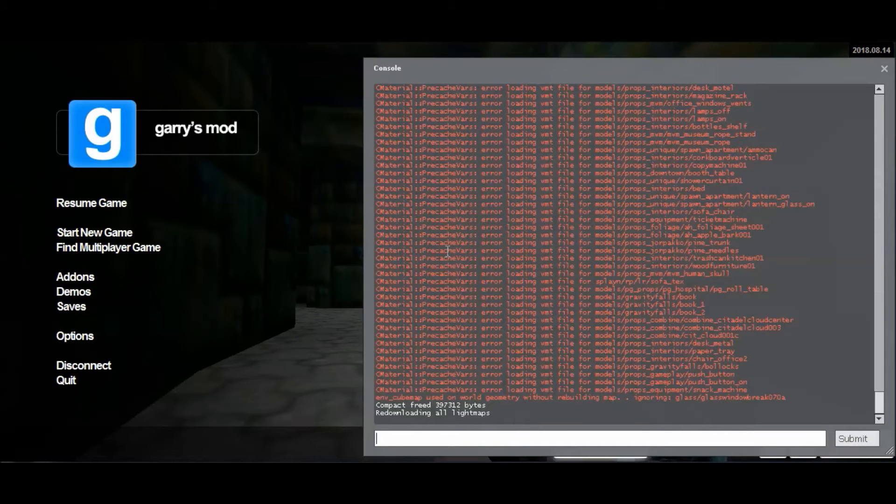
Enter sv_cheats 1 and thirdperson in the console
text(sv)
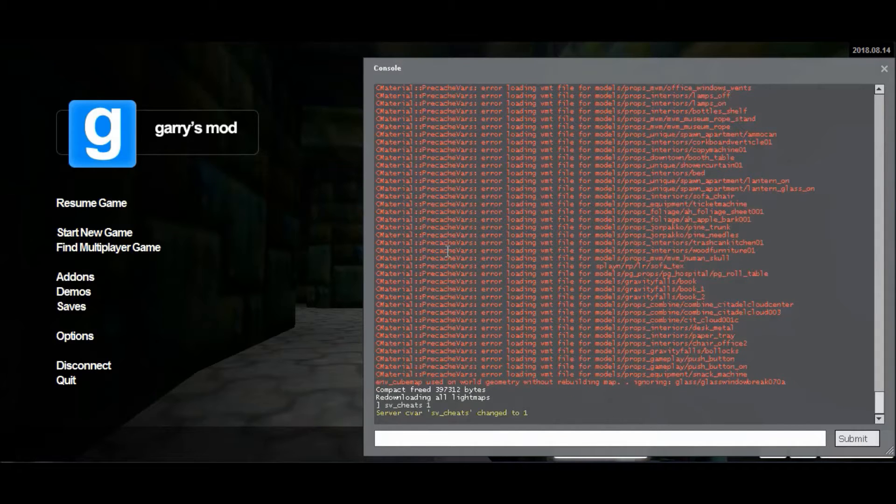
text(third)
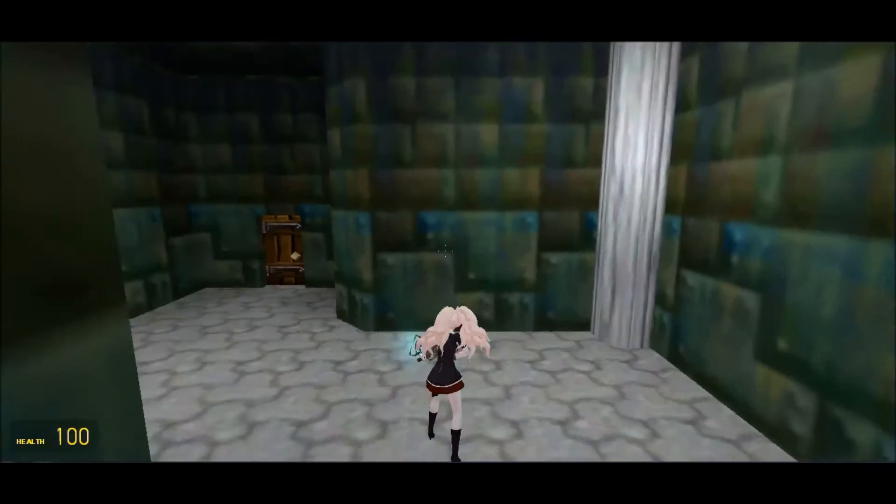
Walk forward, then enter firstperson in the console
key(w)
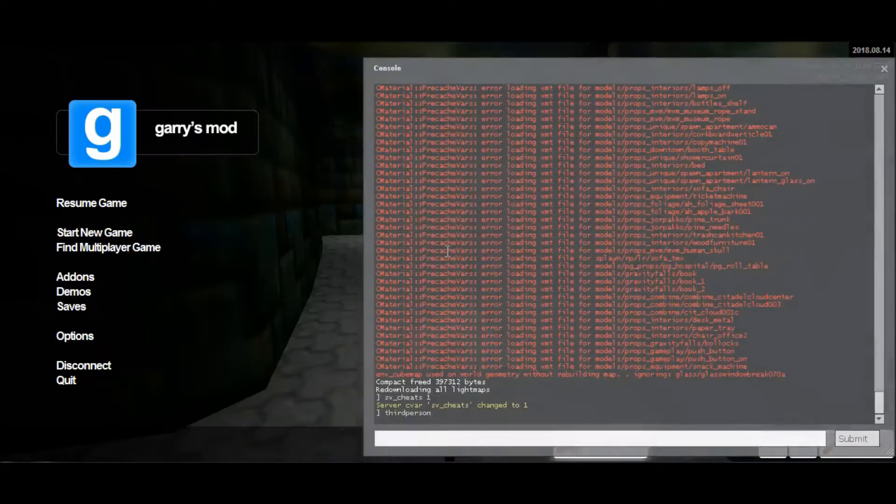
text(fir)
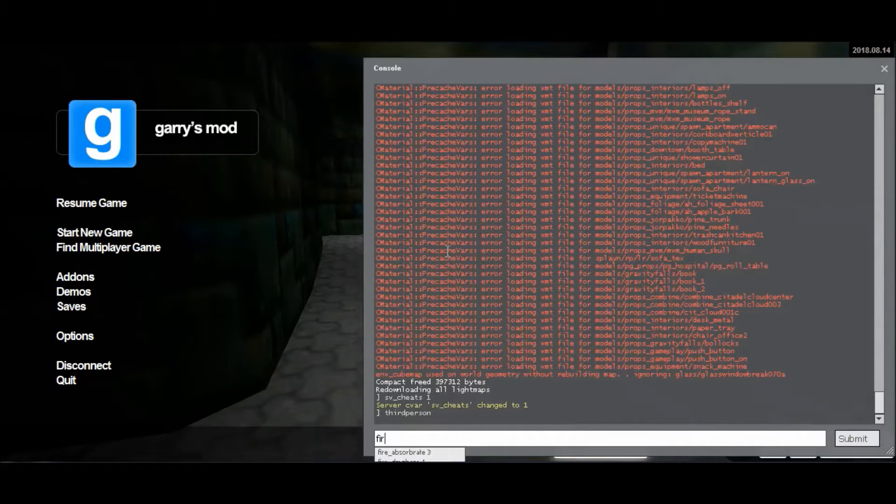
key(Return)
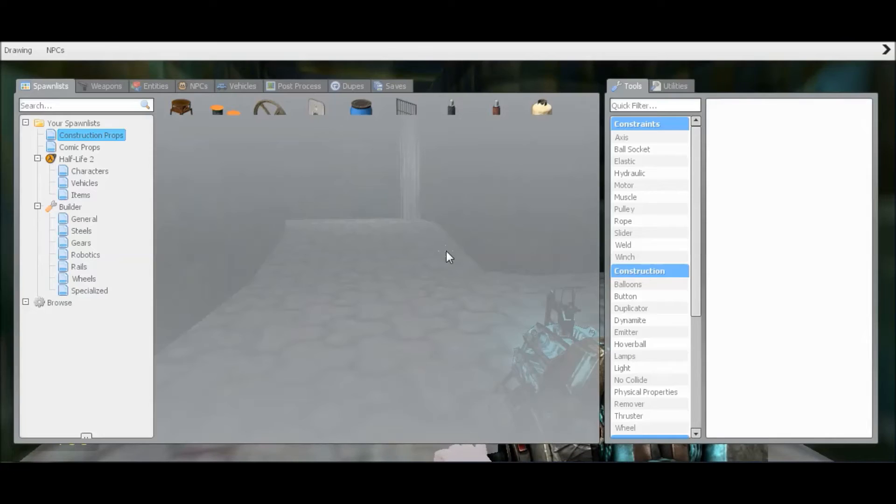
Browse the NPC collections and open Maid Dragon to spawn a companion
click(198, 86)
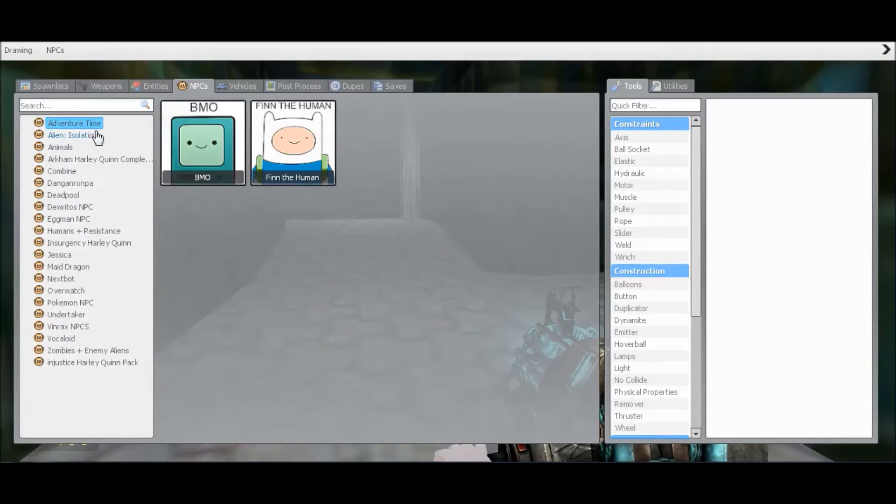
mouse_move(81, 188)
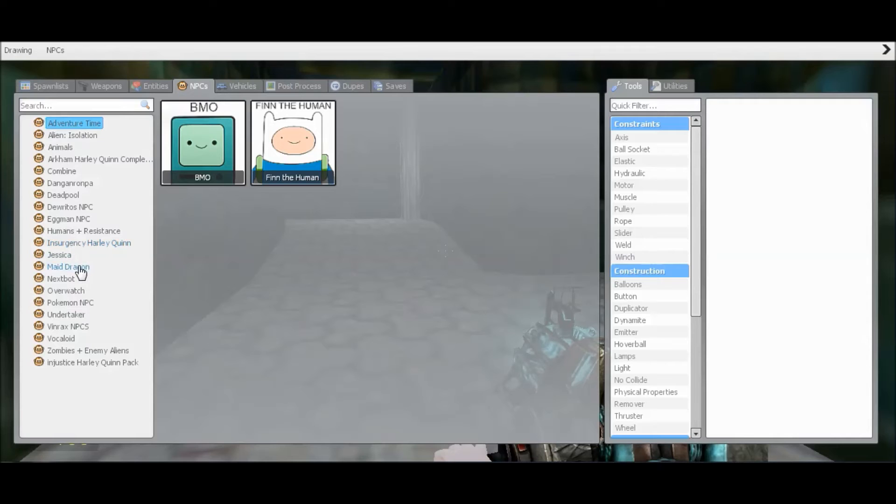
click(68, 267)
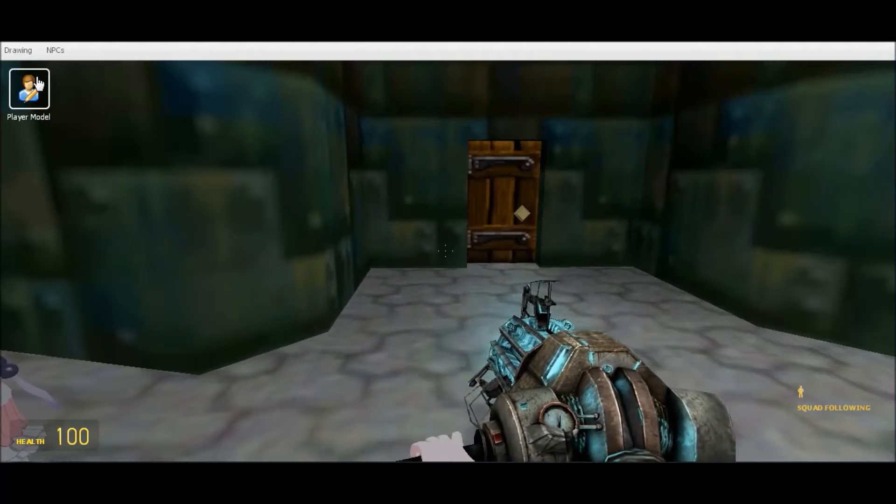
Scroll the Player Model chooser's grid and pick the Yoshi thumbnail
click(28, 92)
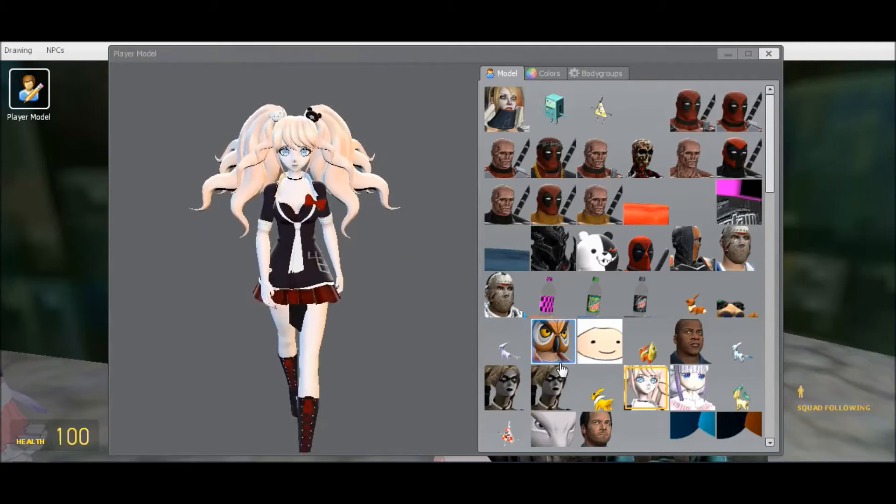
mouse_move(692, 396)
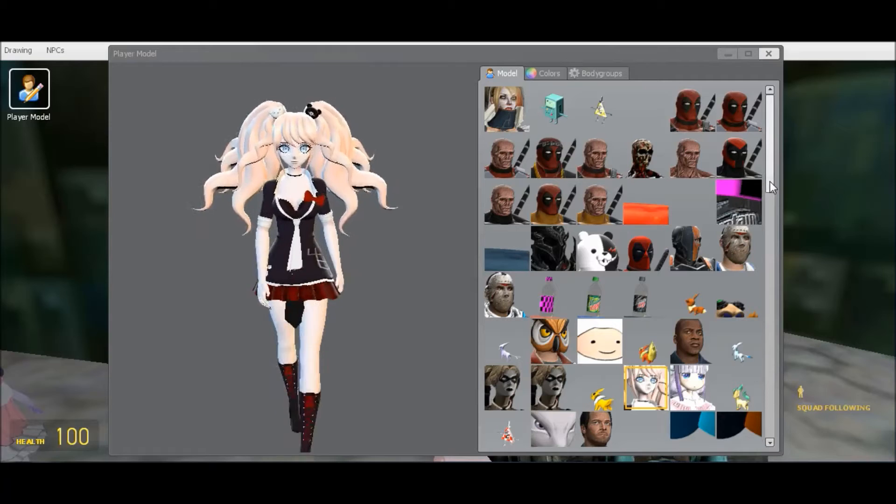
scroll(down, 3)
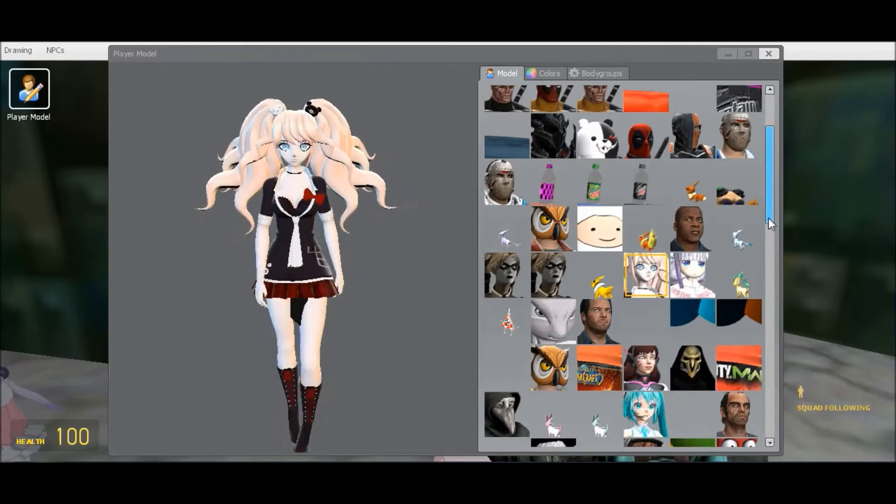
scroll(down, 3)
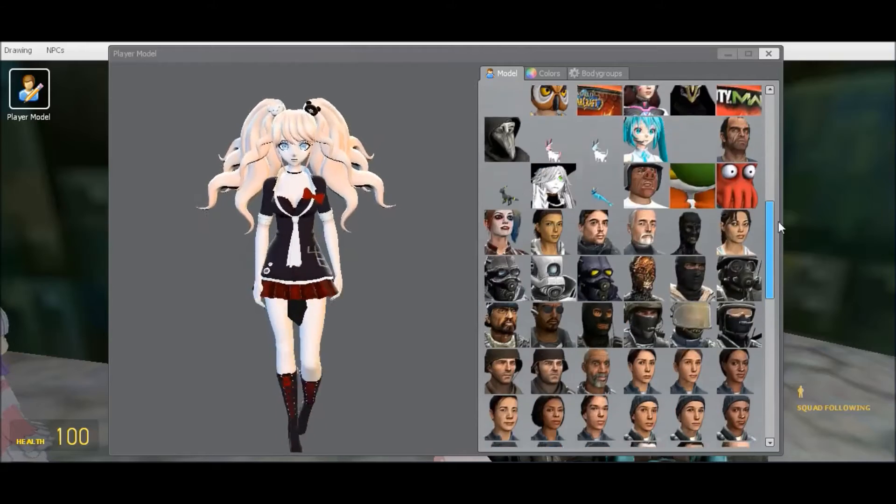
scroll(down, 3)
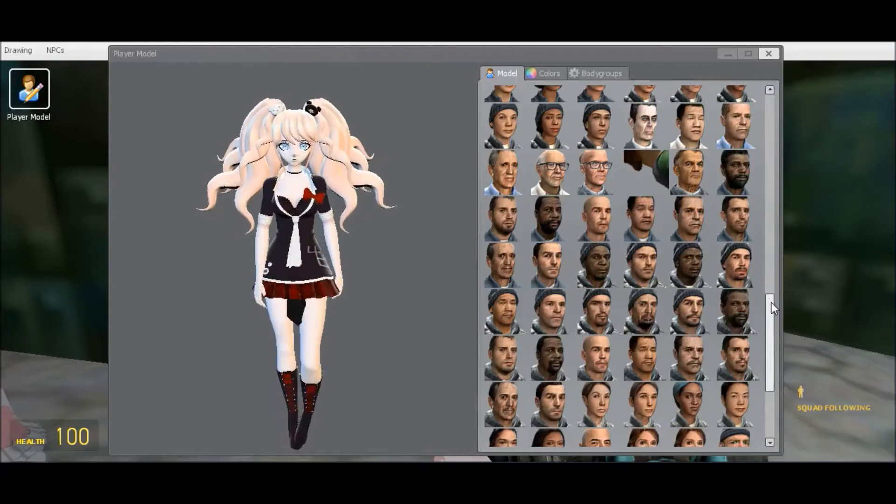
scroll(down, 3)
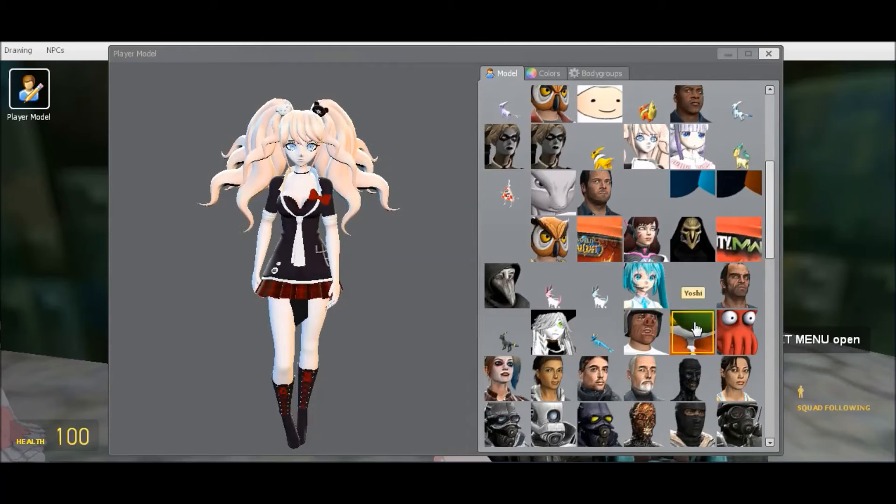
click(692, 332)
text(thirdperson)
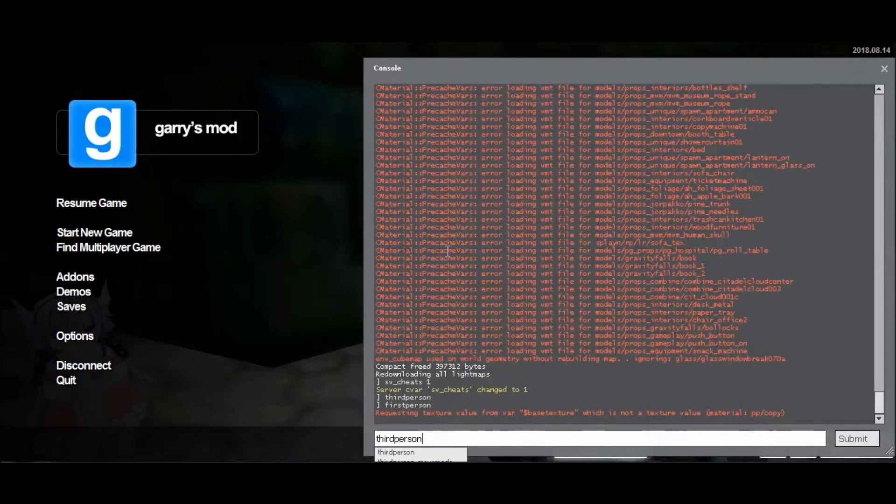
Run the thirdperson and kill console commands, then resume the game
key(enter)
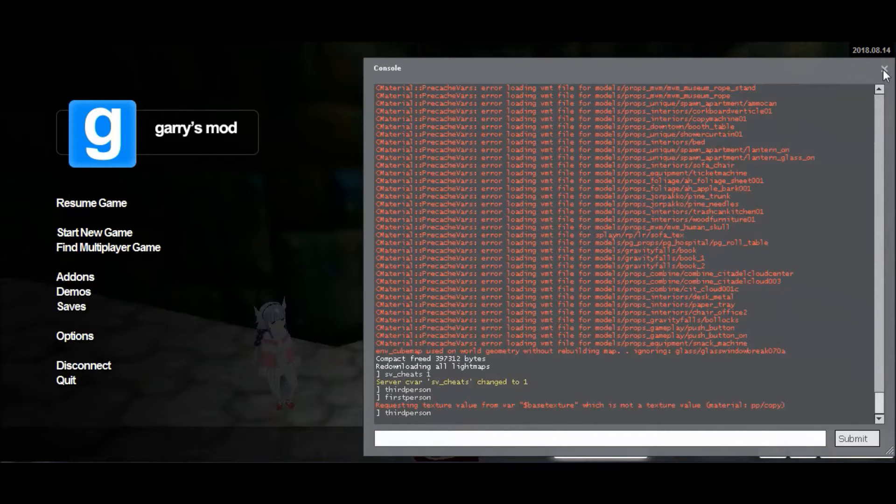
click(883, 69)
text(kill)
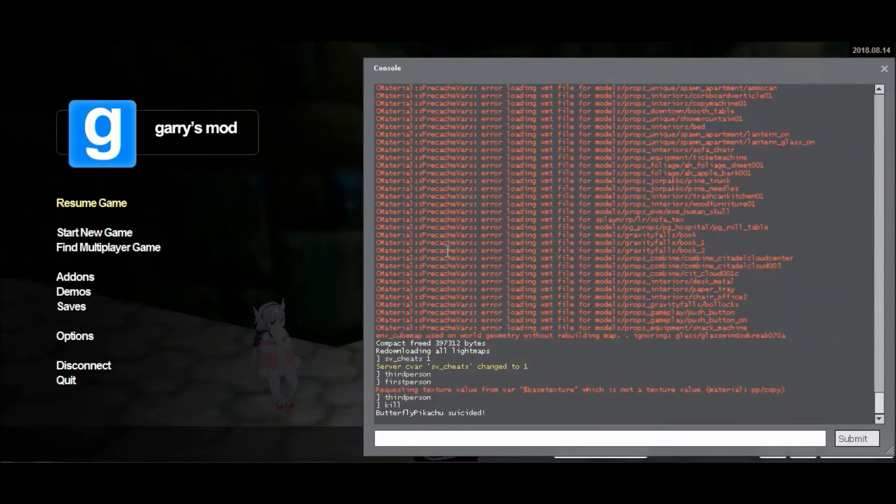
click(890, 68)
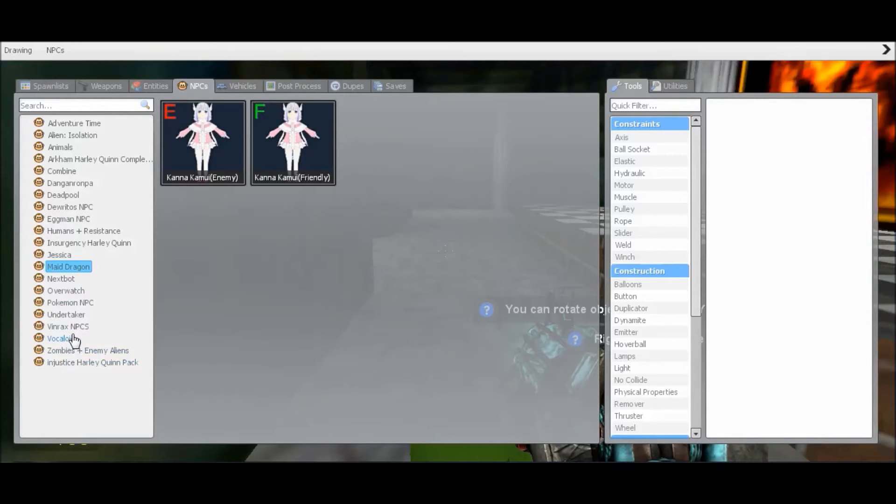
Browse the Vocaloid, Pokemon and Alien: Isolation NPCs, spawning a Xenomorph
click(58, 338)
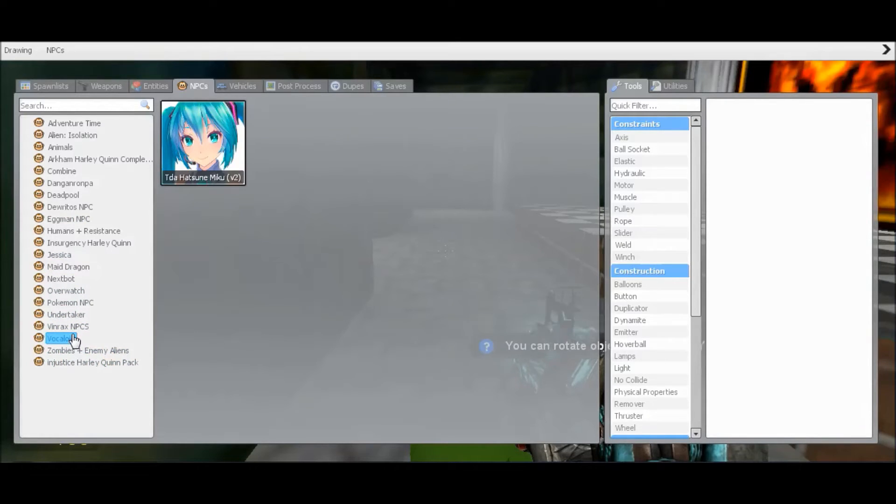
mouse_move(66, 293)
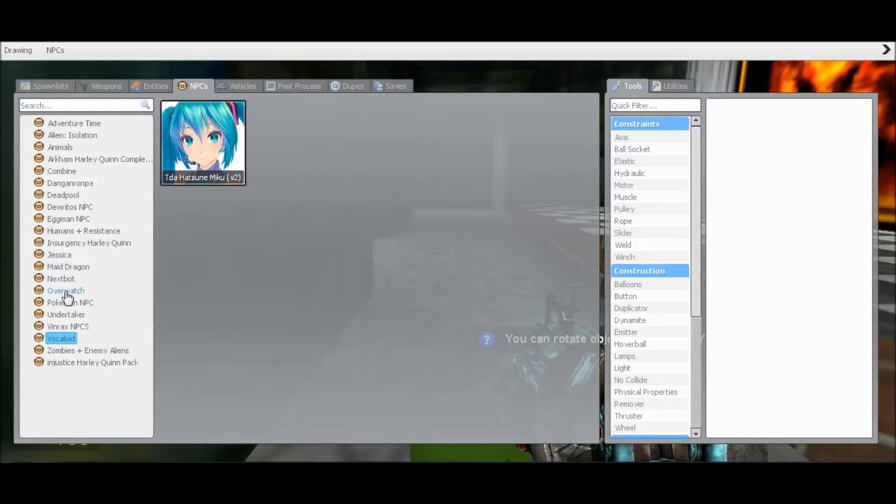
click(70, 302)
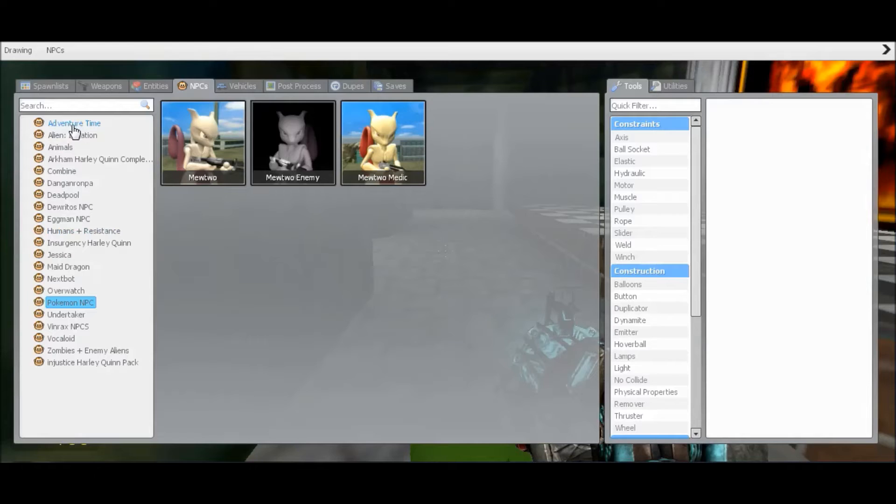
click(72, 135)
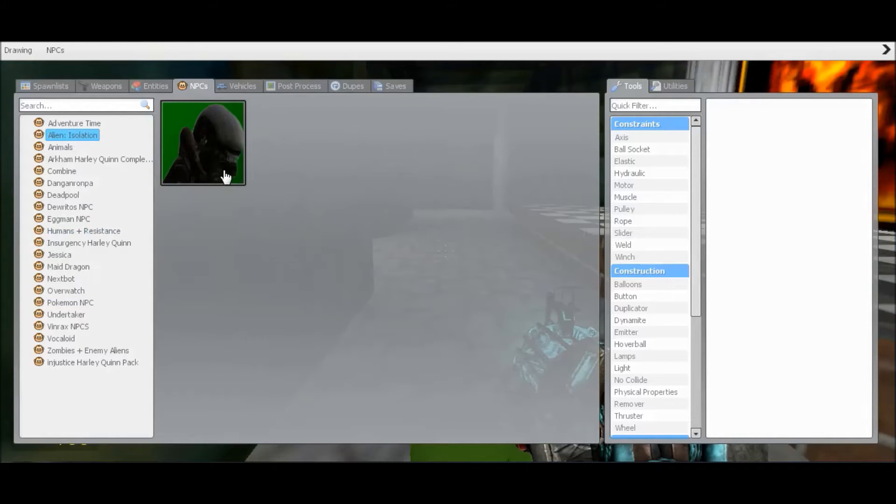
click(202, 143)
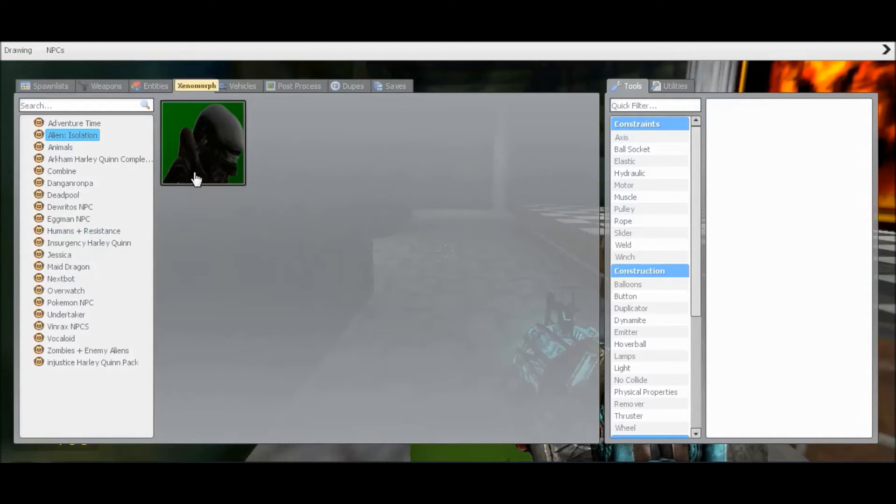
click(198, 86)
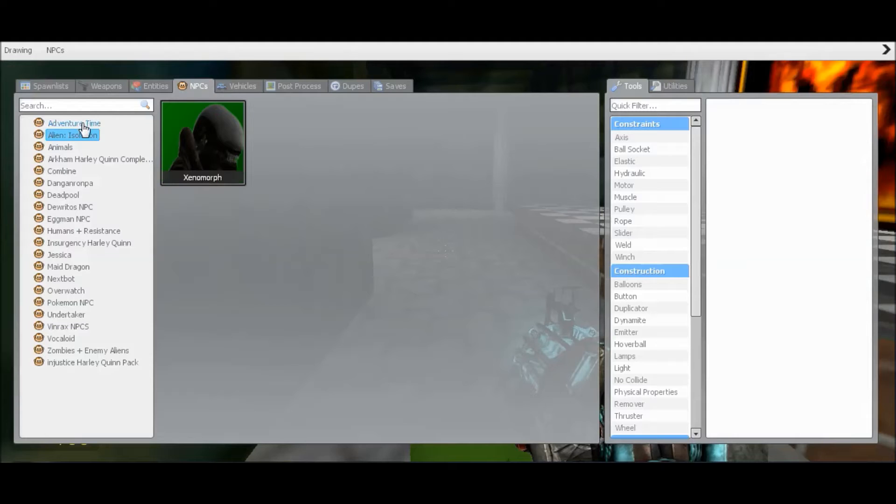
Browse the Adventure Time, Arkham Harley Quinn, Deadpool, Dewritos, Insurgency Harley Quinn and Jessica NPCs
click(74, 123)
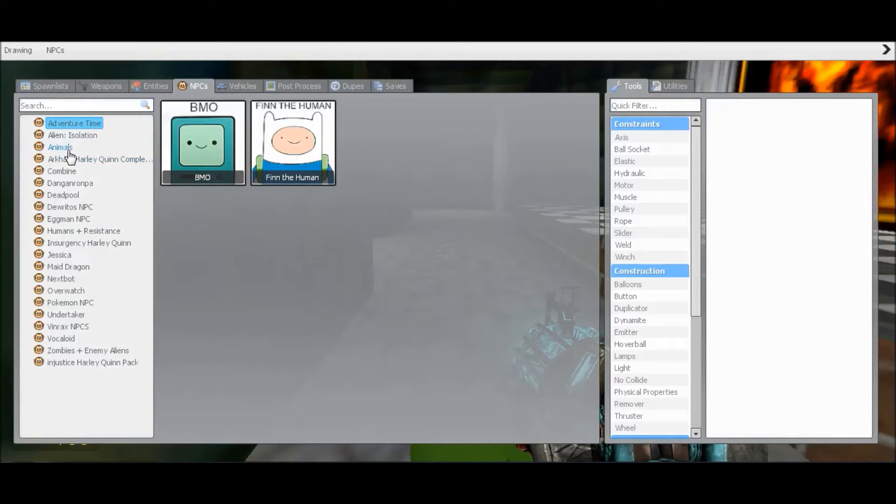
click(99, 159)
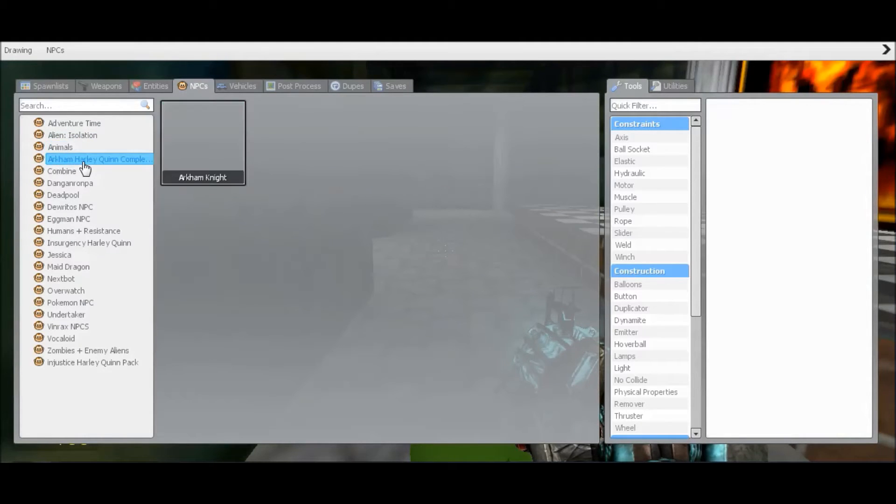
mouse_move(69, 189)
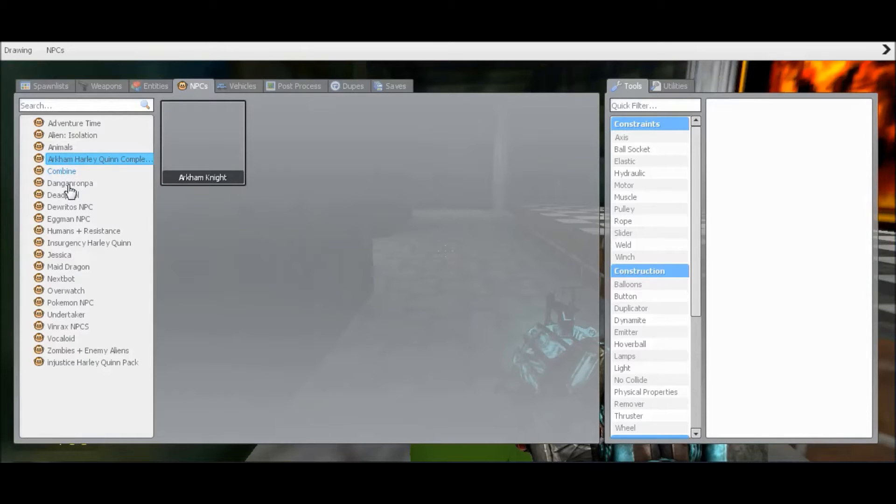
click(63, 195)
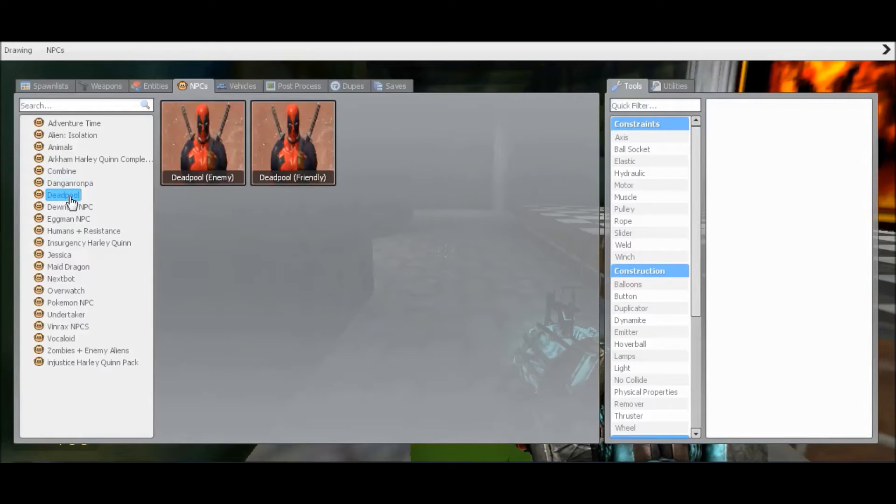
click(69, 207)
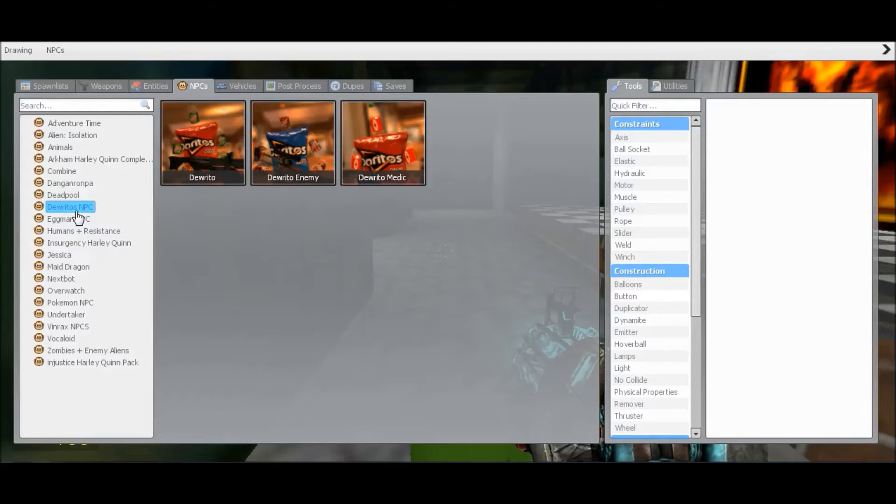
mouse_move(79, 237)
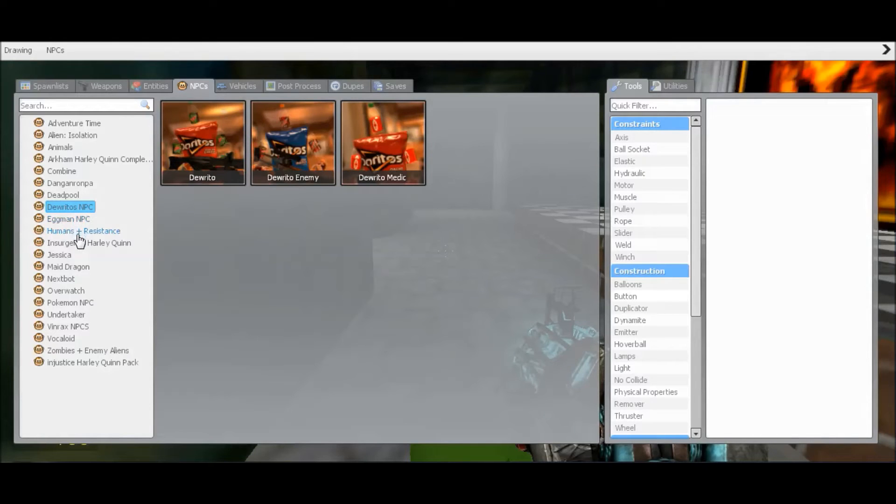
click(89, 242)
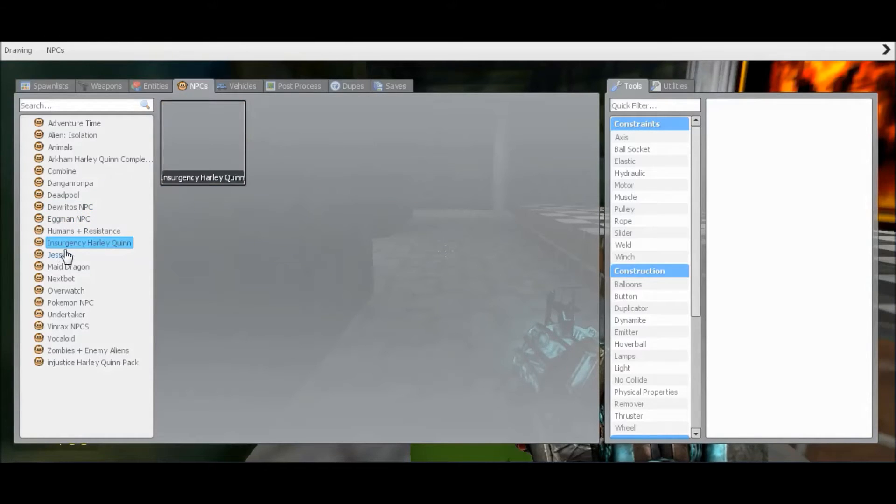
click(59, 254)
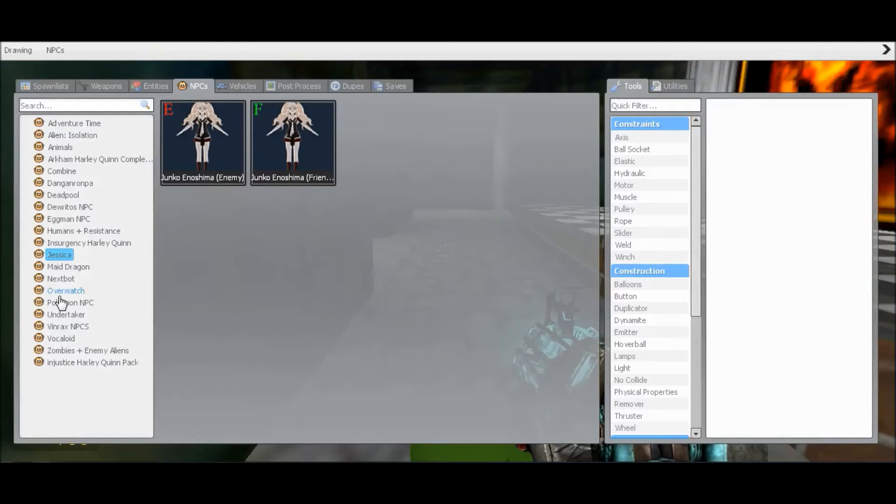
mouse_move(130, 287)
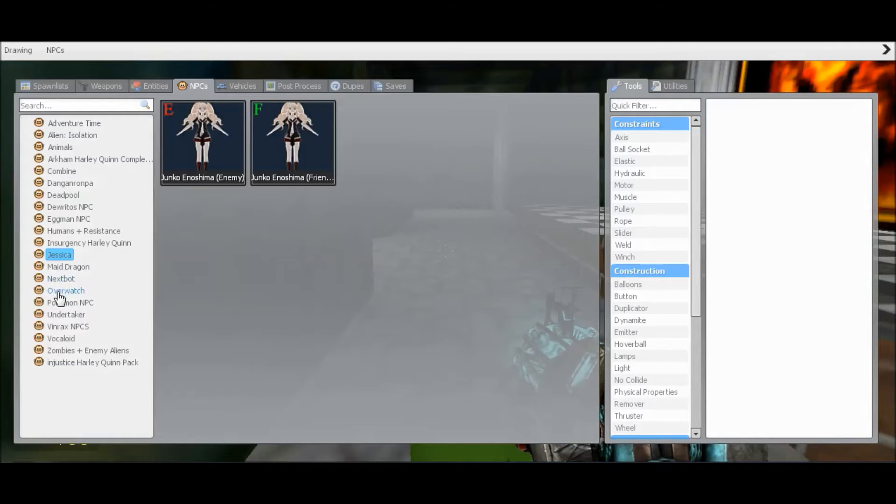
Browse the Overwatch, Vinrax and Undertaker NPCs, finishing on Nextbot
click(66, 290)
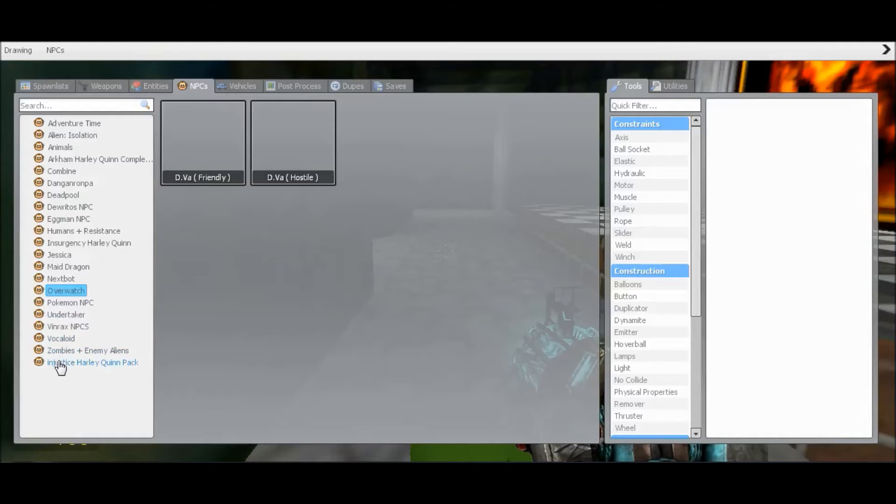
mouse_move(67, 327)
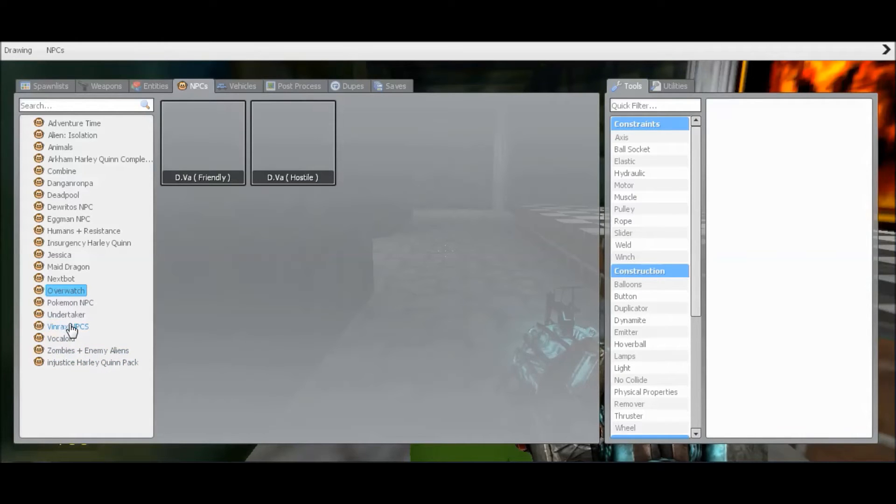
click(67, 326)
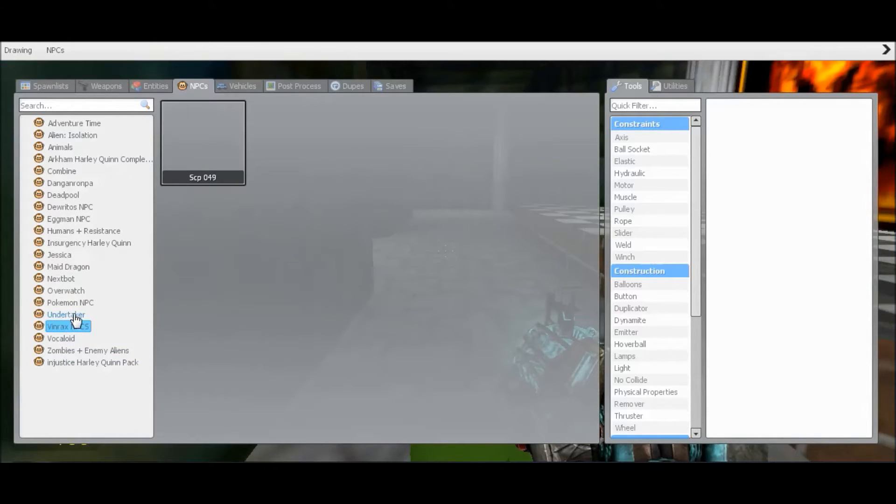
click(66, 315)
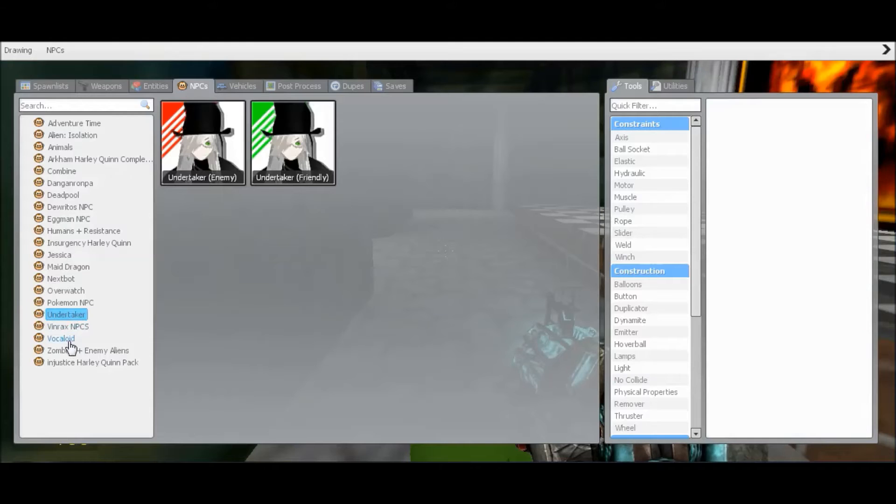
mouse_move(68, 370)
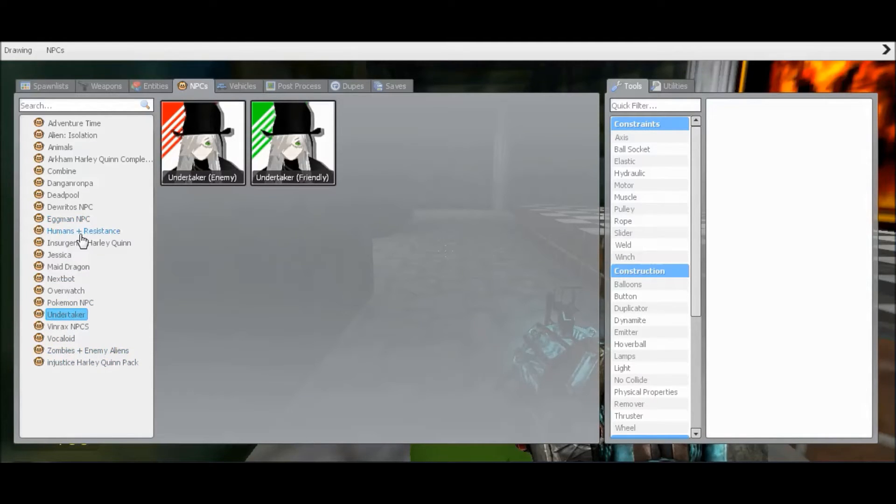
mouse_move(97, 138)
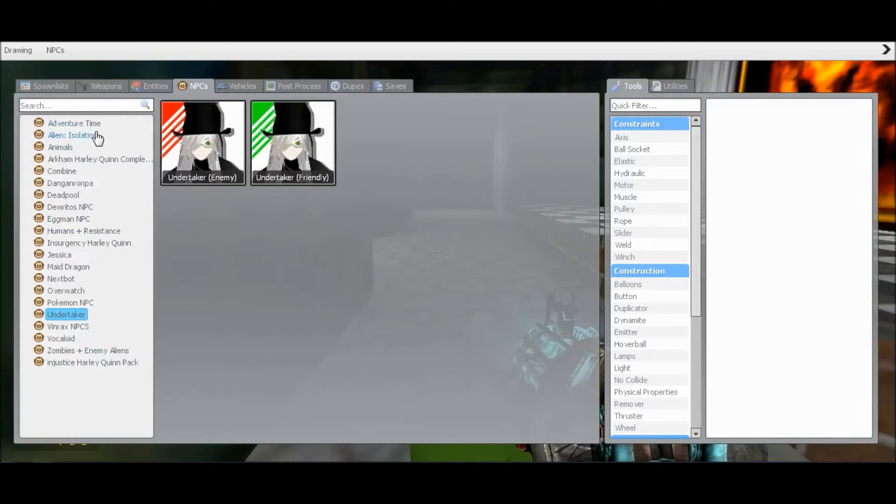
mouse_move(65, 293)
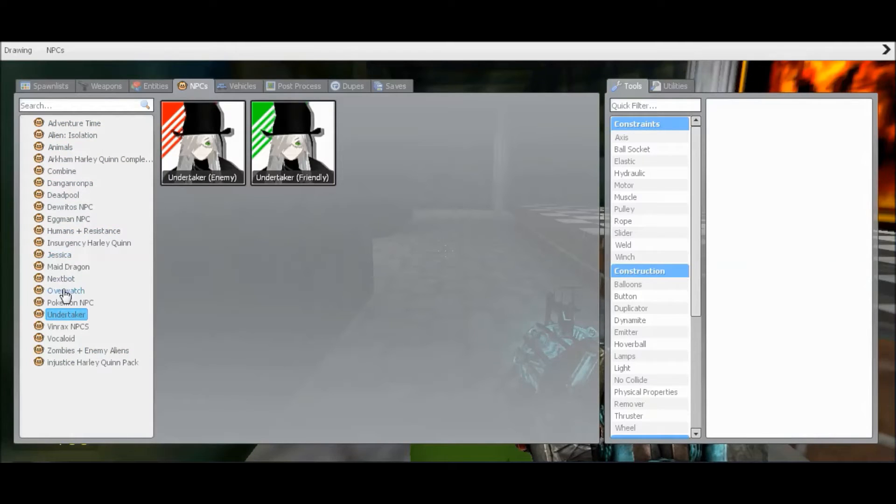
click(61, 278)
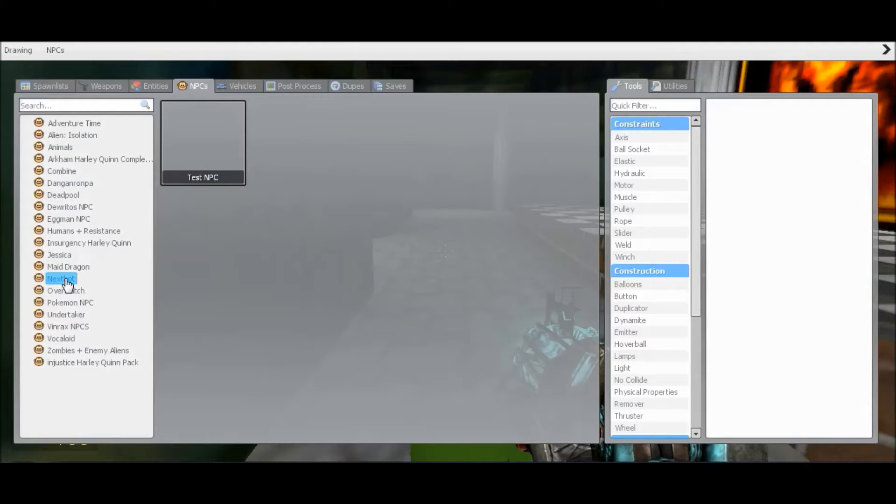
click(69, 266)
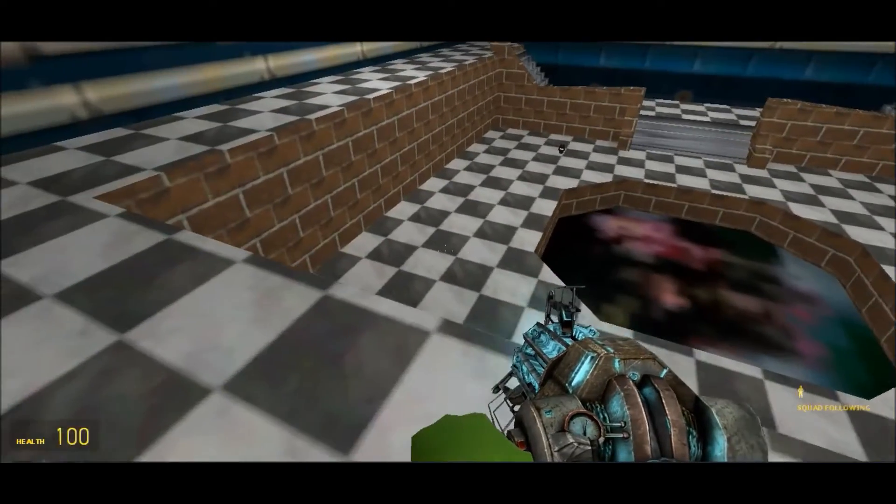
mouse_move(448, 252)
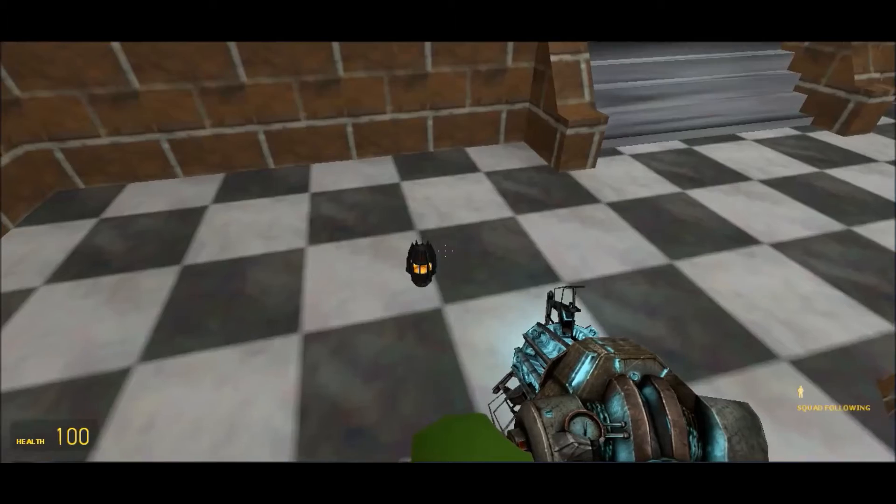
Walk around the checkered hall by the grey stairs with the squad following
click(448, 252)
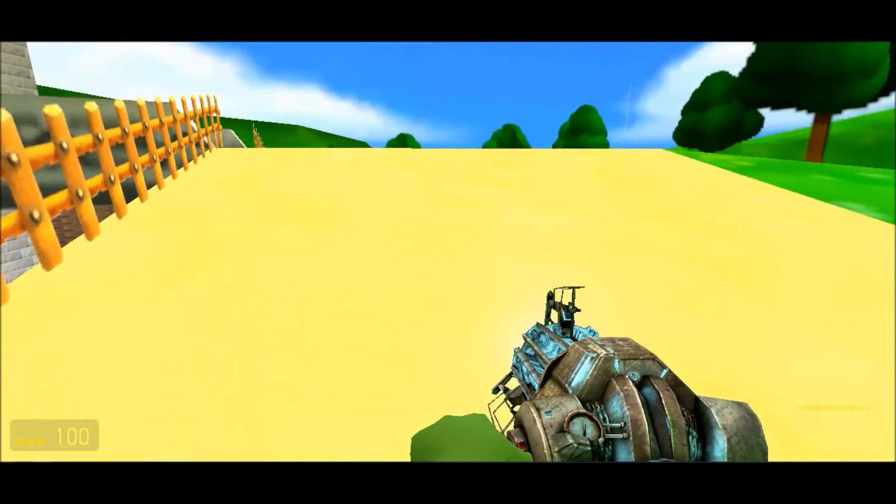
mouse_move(448, 252)
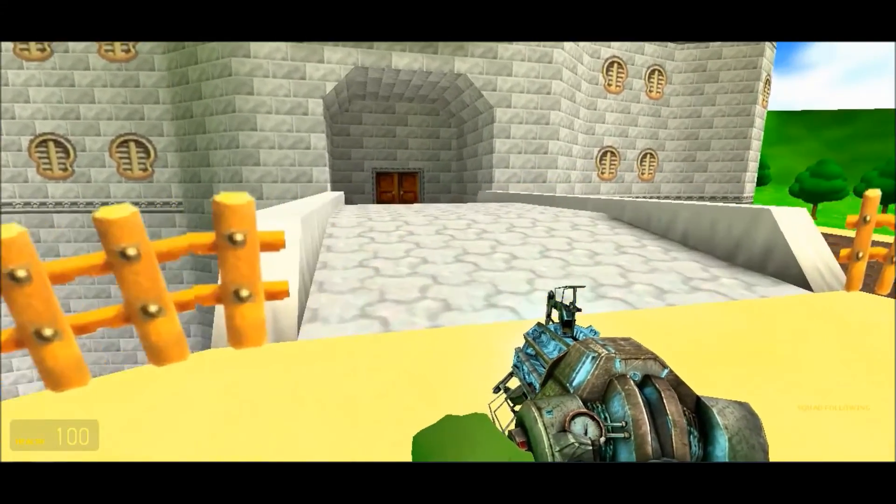
mouse_move(448, 252)
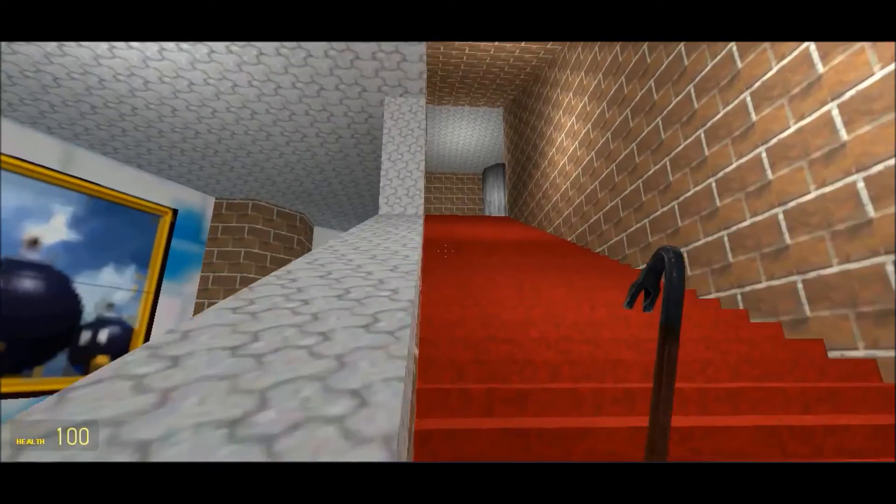
mouse_move(448, 252)
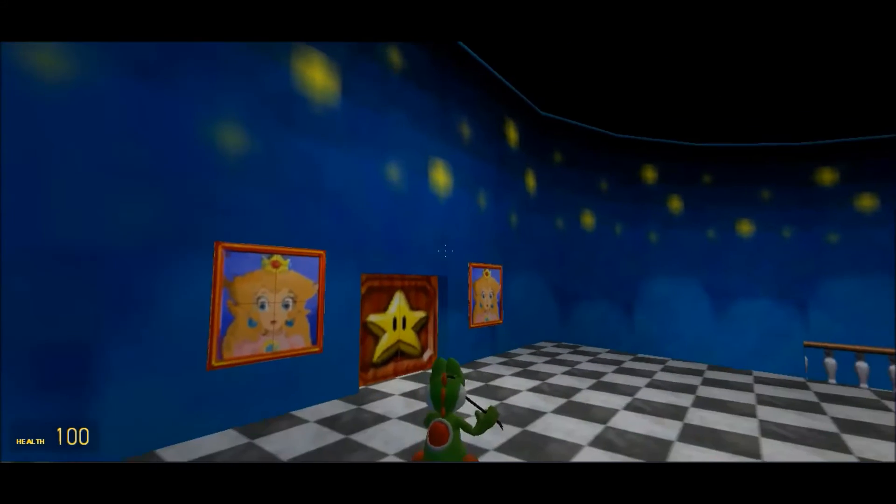
Bring up the console, enter the 'first' view command, and walk to the star door
key(Escape)
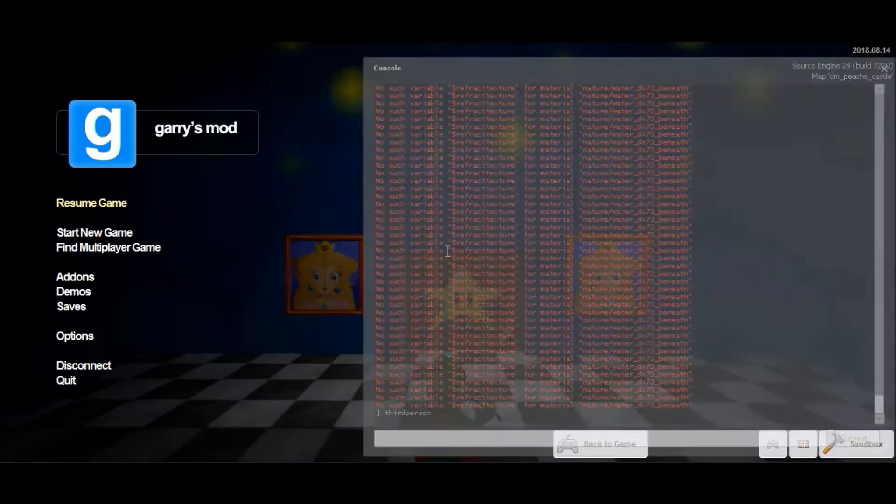
text(first)
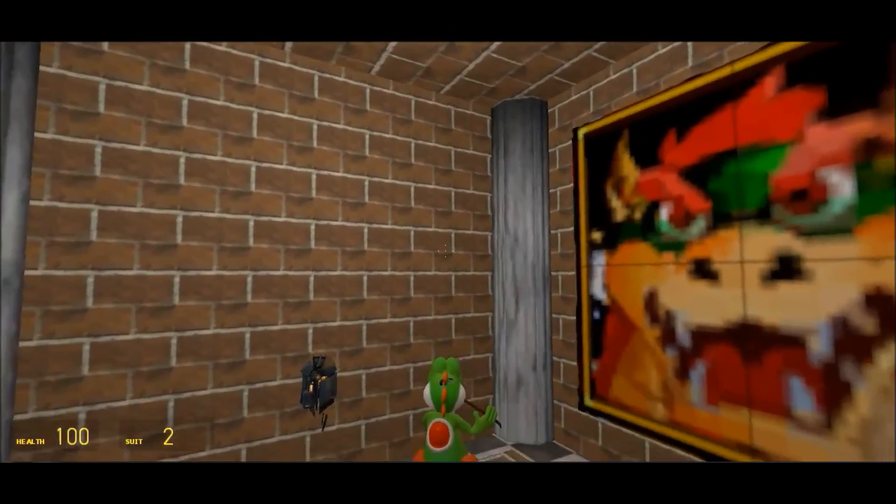
mouse_move(448, 252)
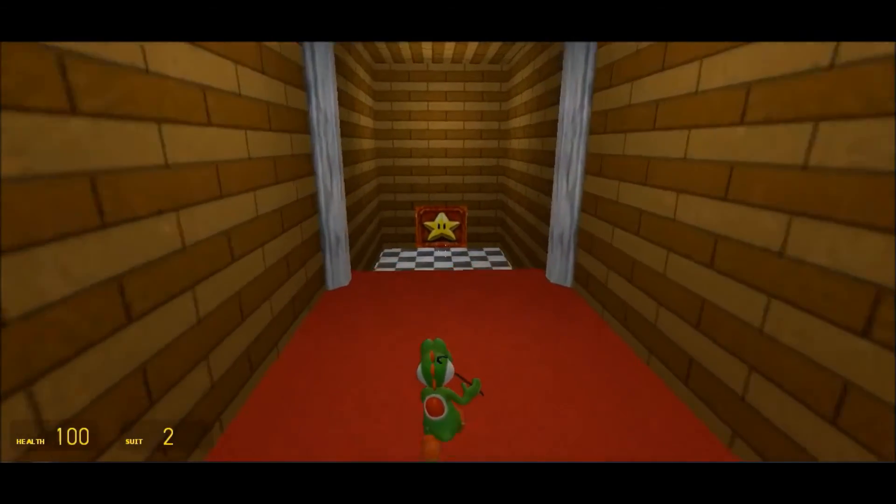
Walk through the doors into the spiky-tree courtyard and collect the shotgun ammo
key(w)
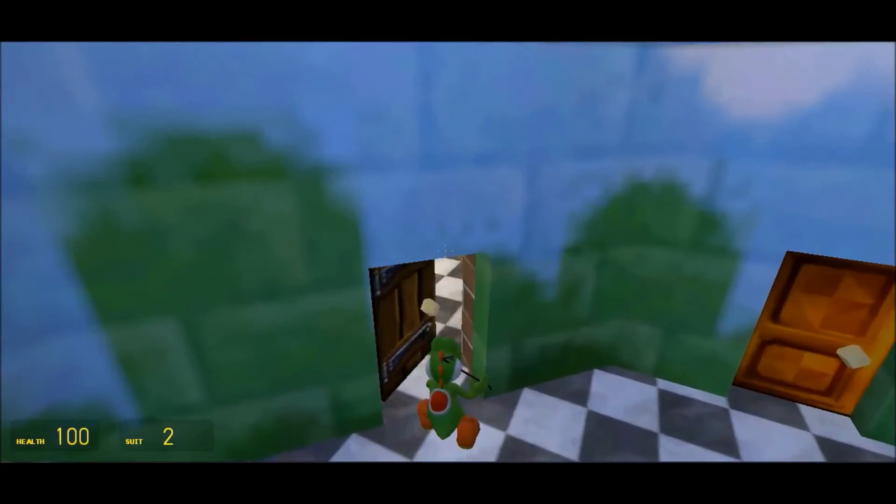
scroll(down, 3)
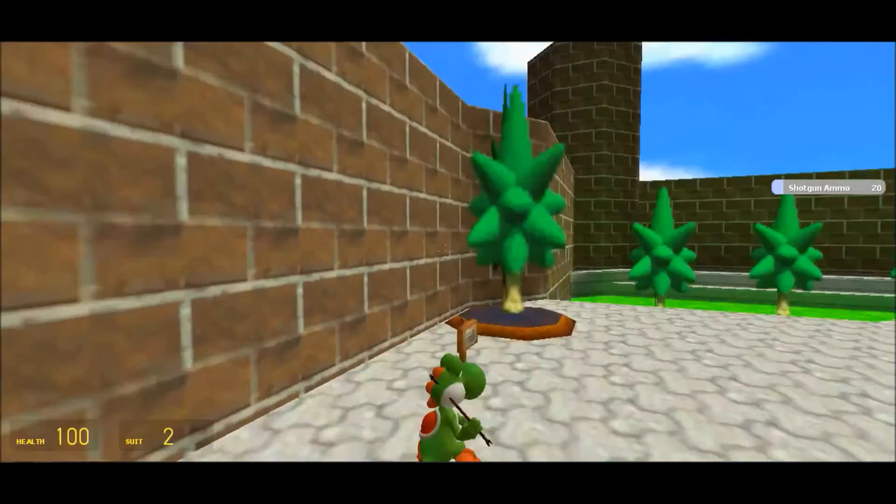
mouse_move(448, 252)
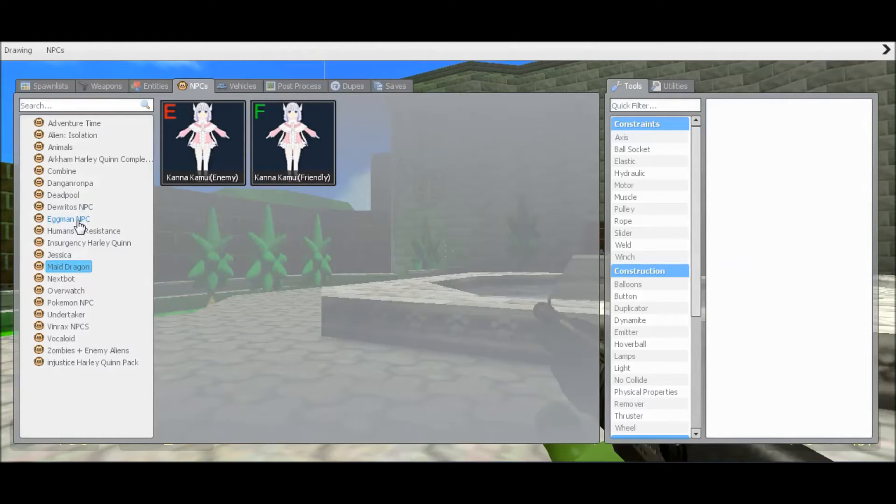
View the Eggman NPC and Insurgency Harley Quinn categories in the spawn menu
click(68, 219)
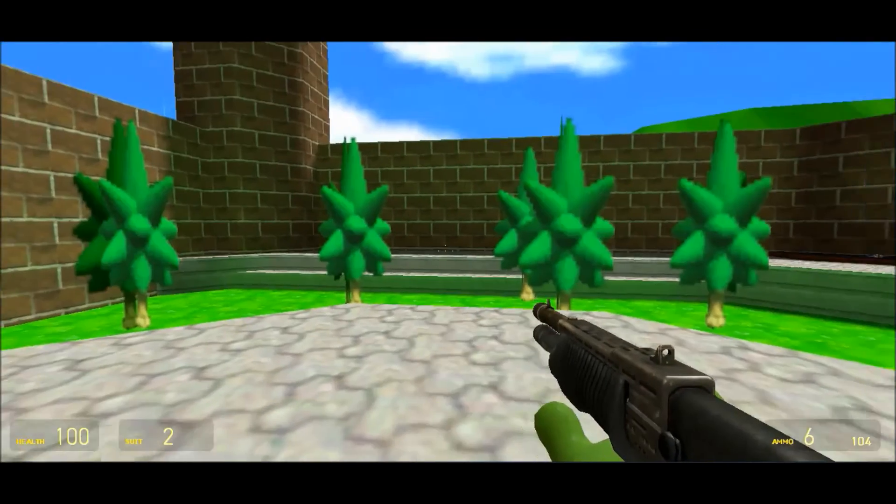
key(q)
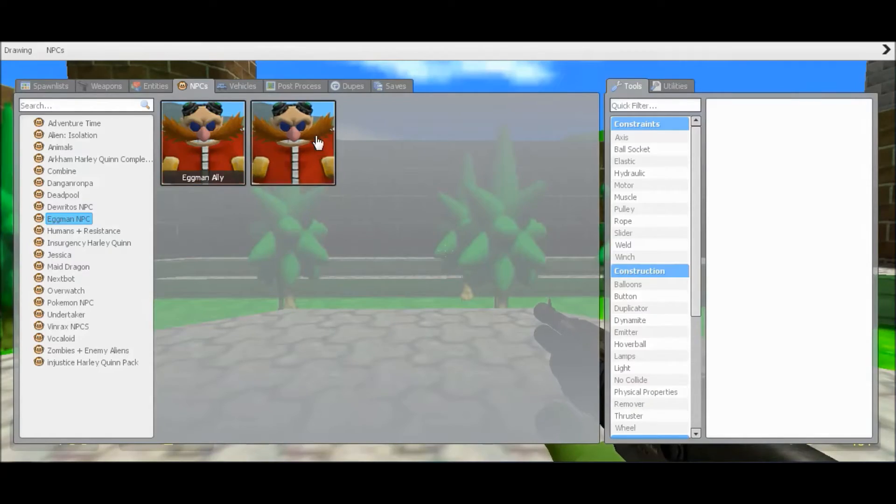
key(q)
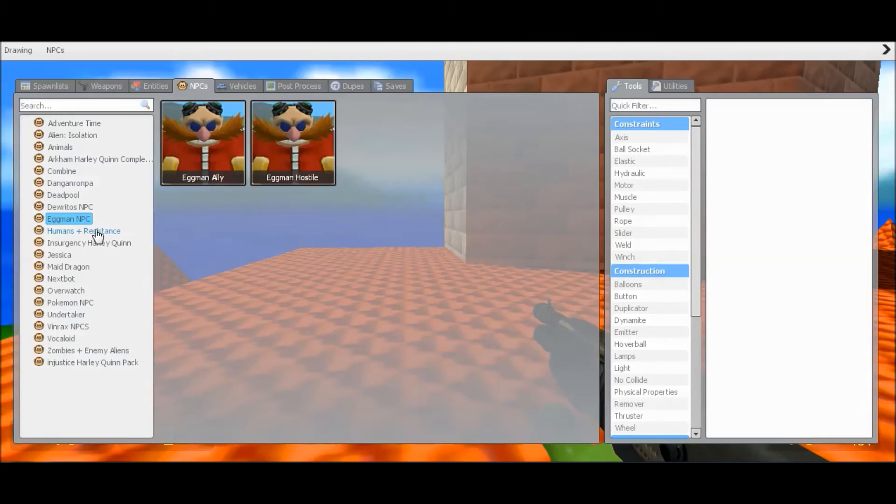
click(89, 242)
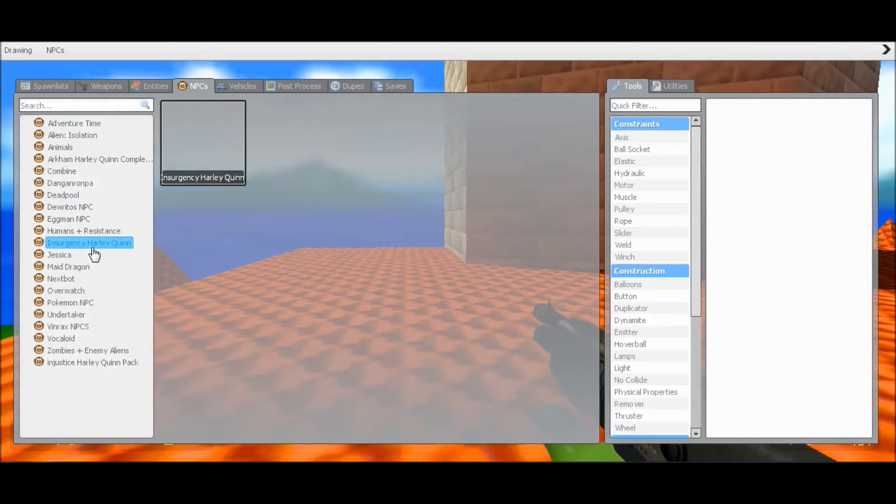
mouse_move(74, 274)
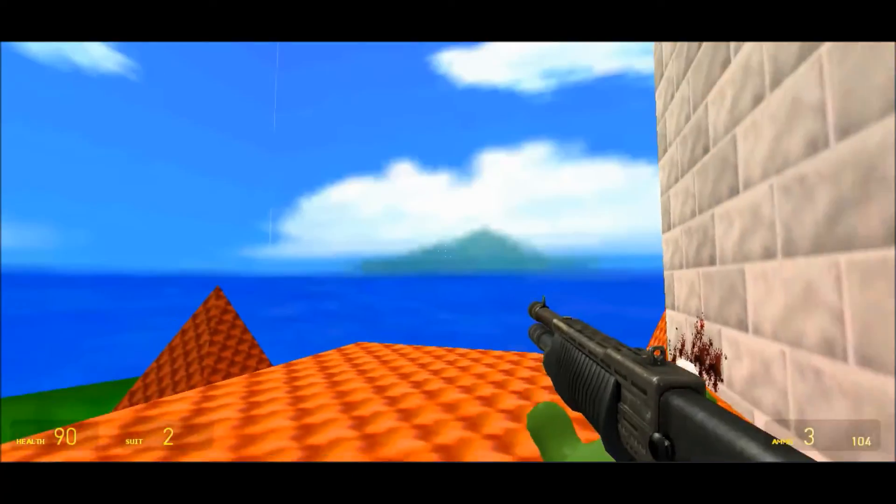
mouse_move(382, 163)
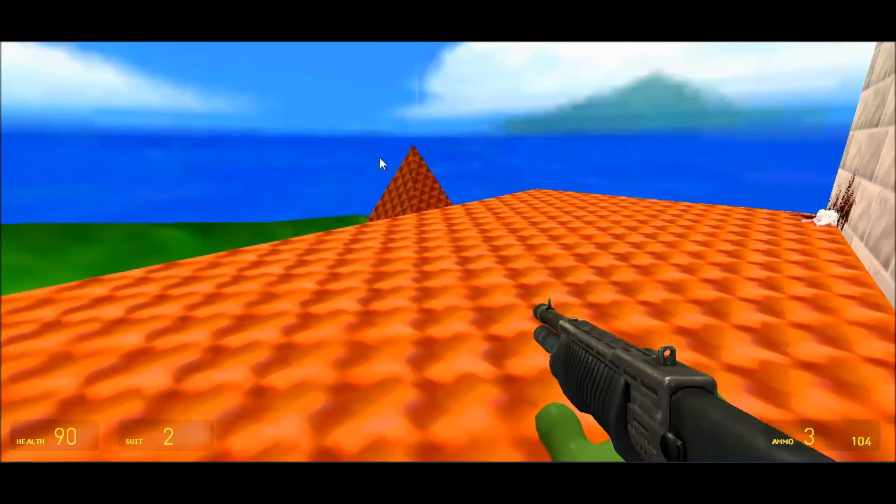
Reopen the spawn menu and view the Eggman NPC and Pokemon NPC categories
key(q)
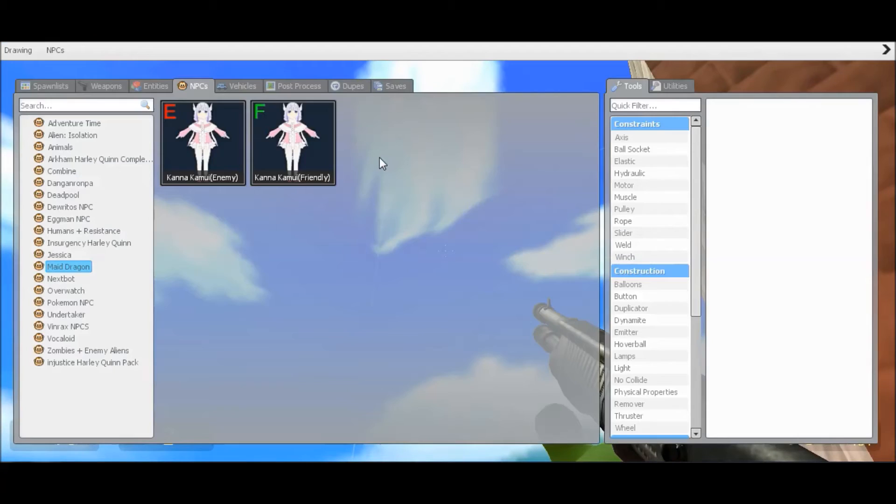
click(68, 219)
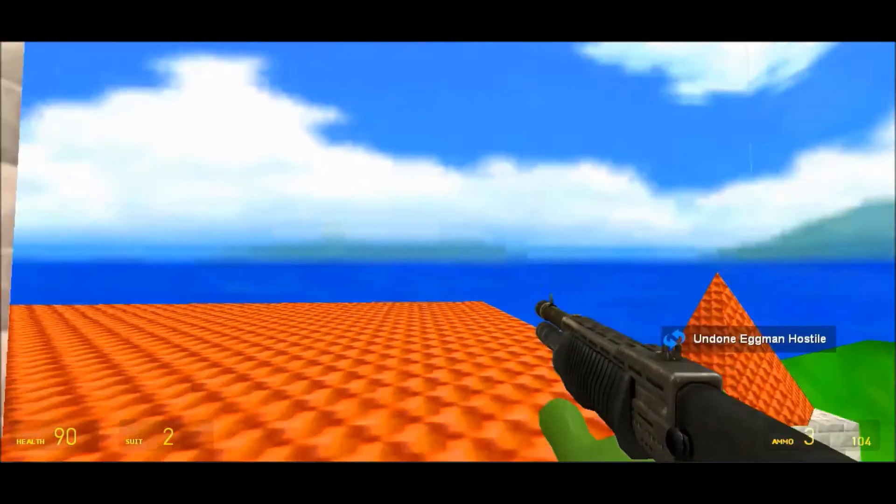
key(q)
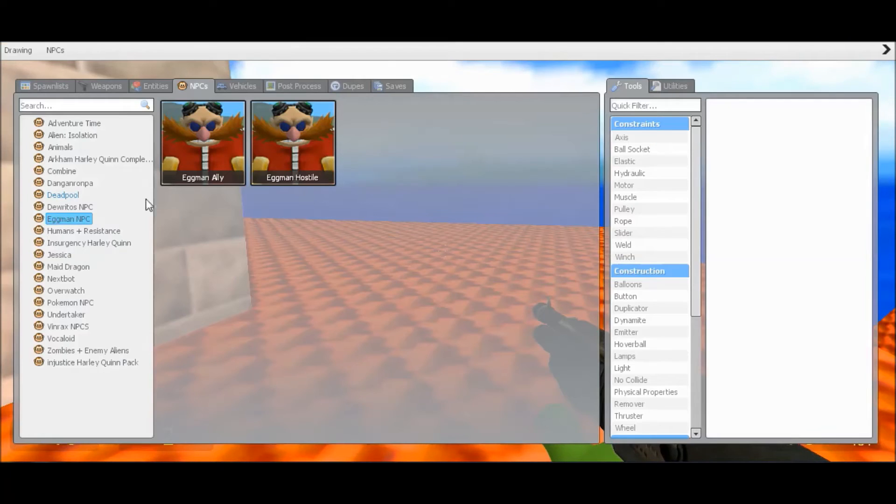
click(61, 278)
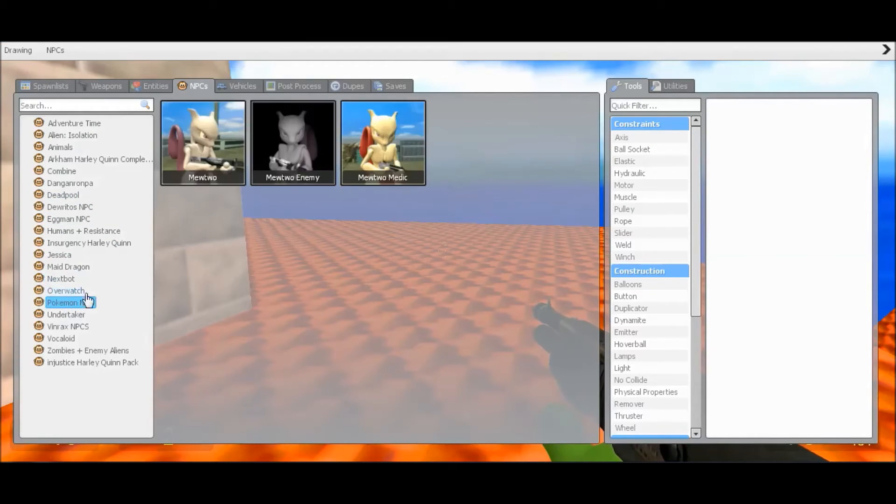
click(66, 314)
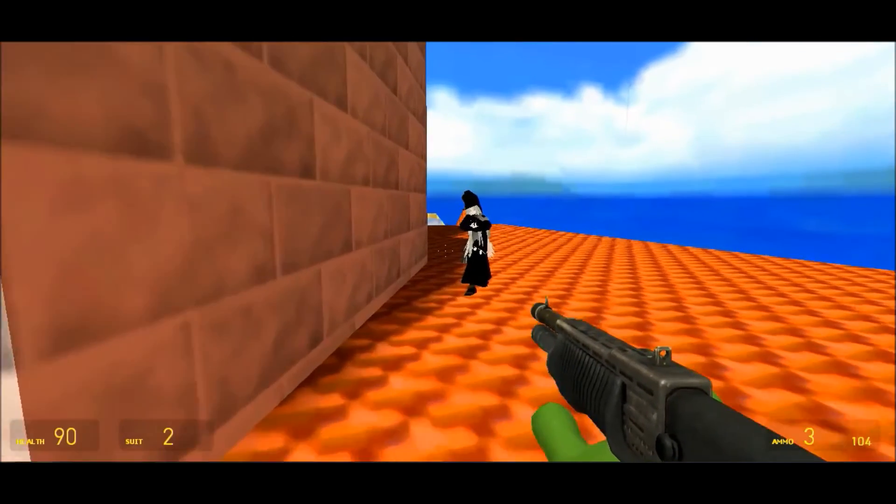
Walk through the castle door into the checkered main hall facing the red-carpeted staircase
click(448, 252)
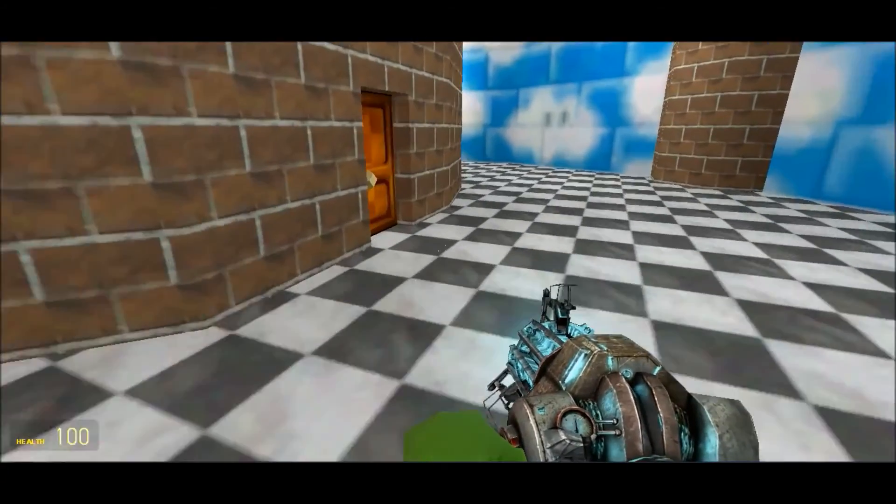
mouse_move(448, 252)
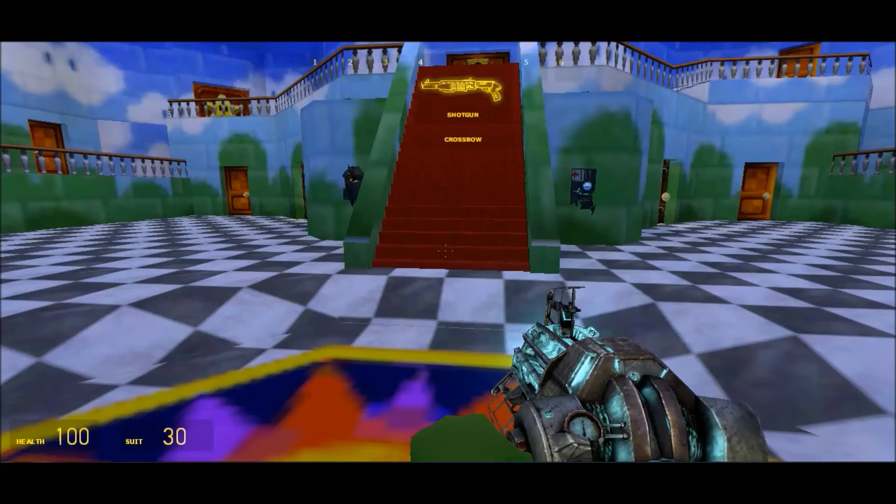
key(2)
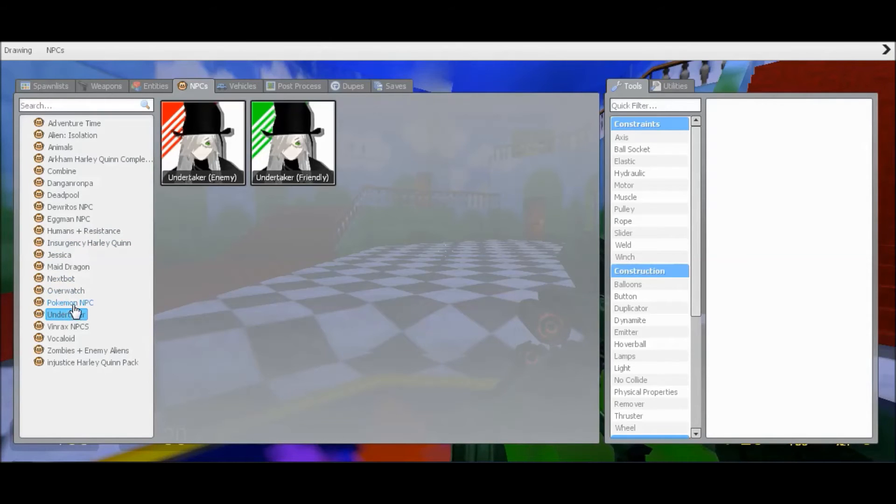
Browse the Pokemon NPC and Vocaloid categories, then open the Zombies + Enemy Aliens set
click(70, 303)
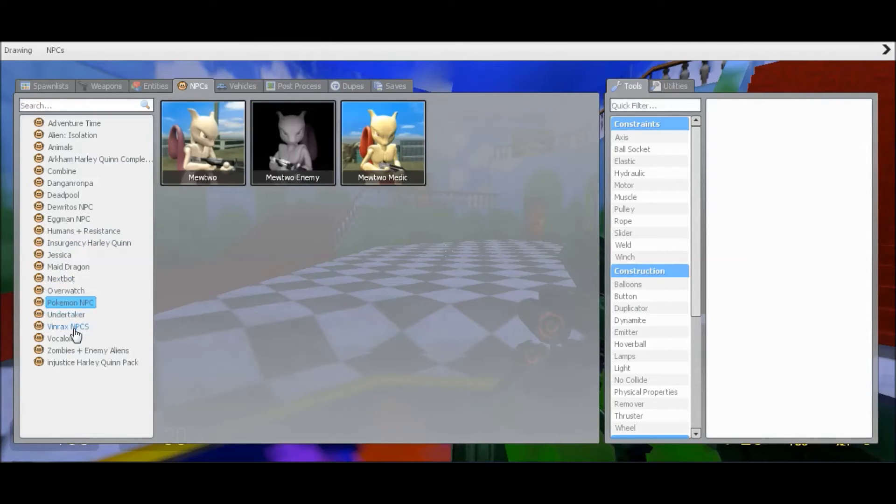
click(60, 338)
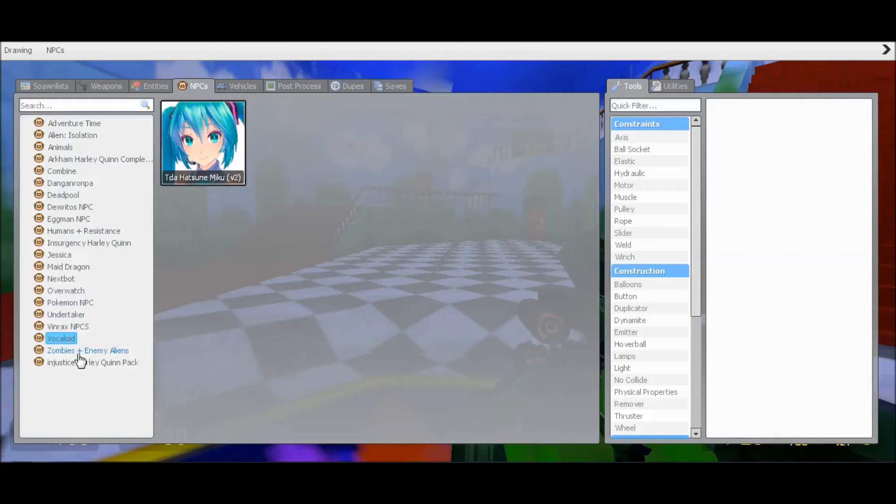
click(88, 351)
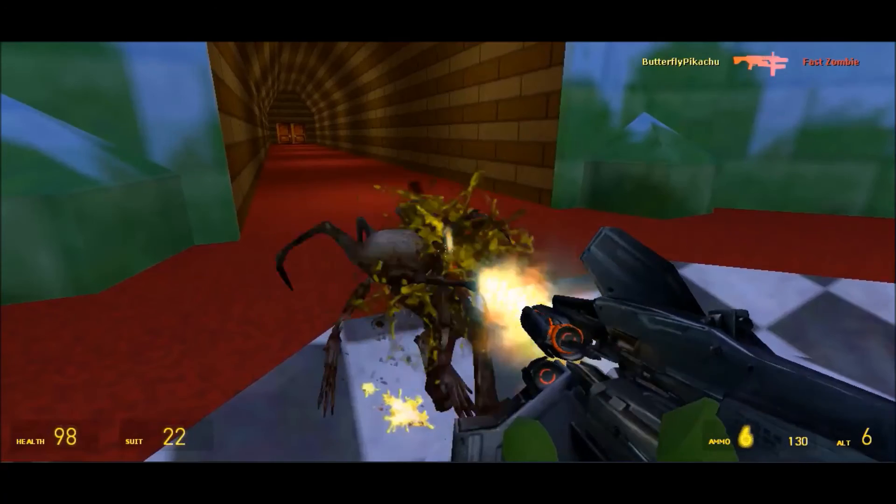
Shoot the Fast Zombie, then climb to the domed room and equip the submachine gun
click(448, 252)
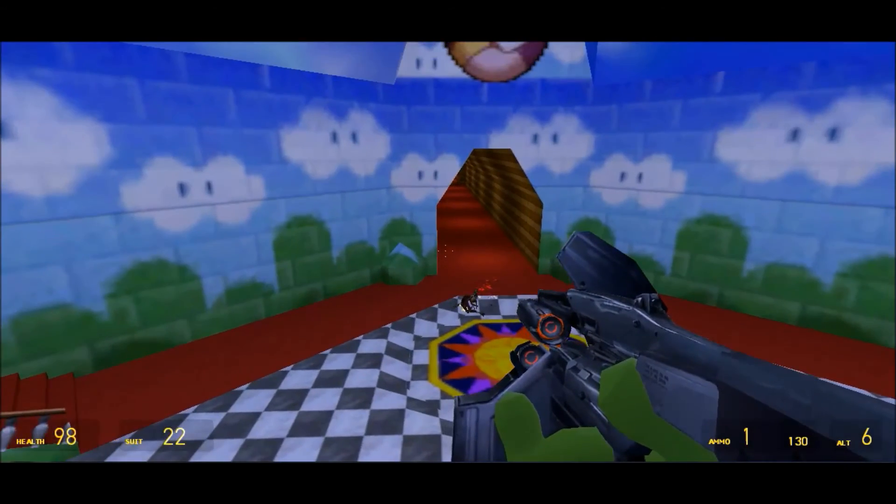
key(q)
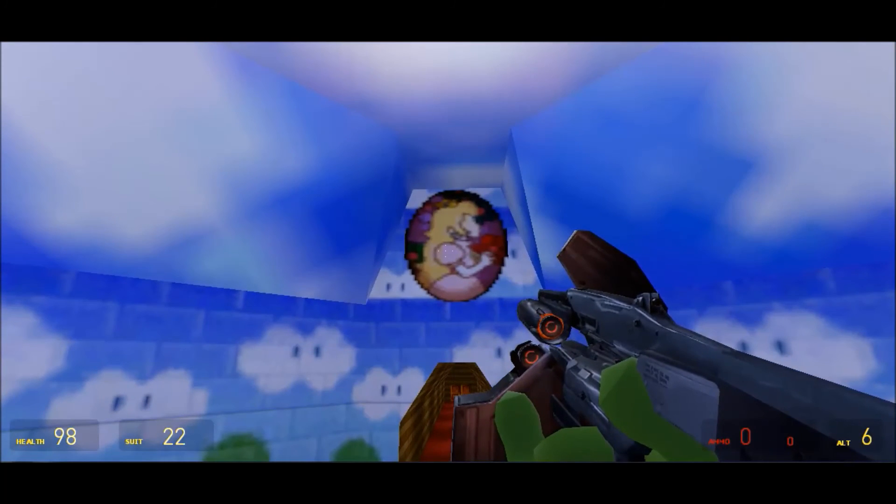
key(3)
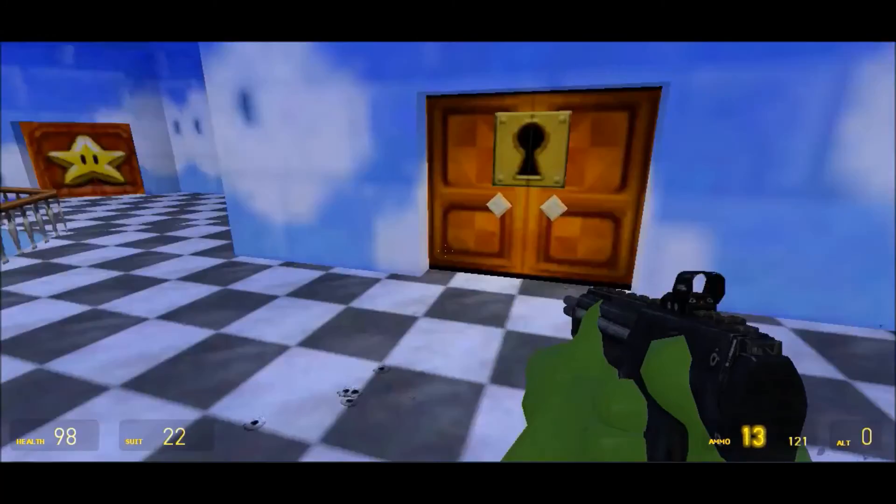
Fire once in the cloud-walled room, then bring up the main menu with Escape
click(448, 252)
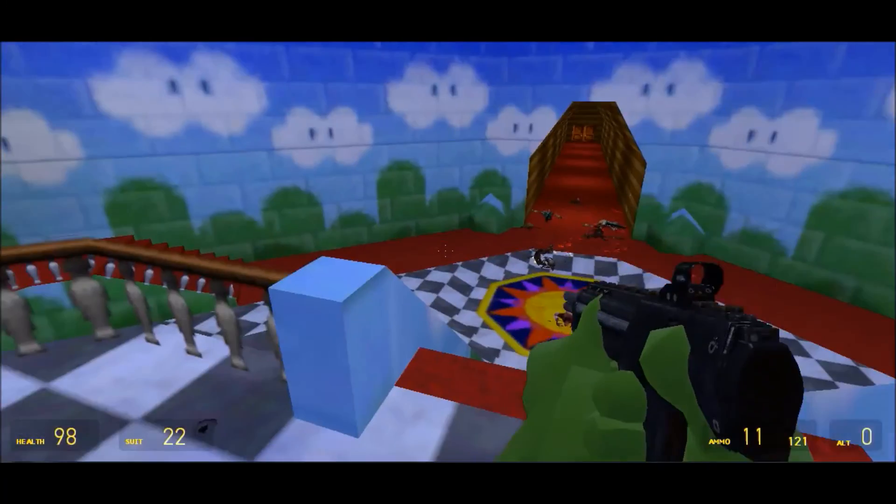
key(Escape)
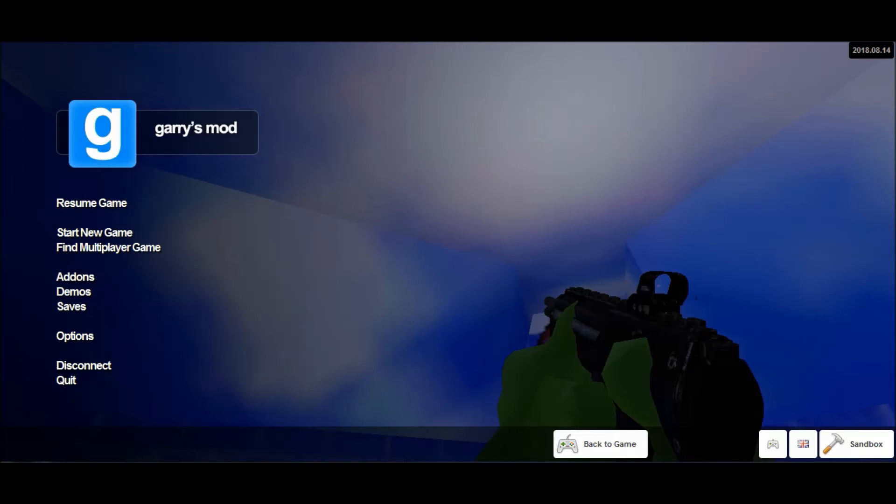